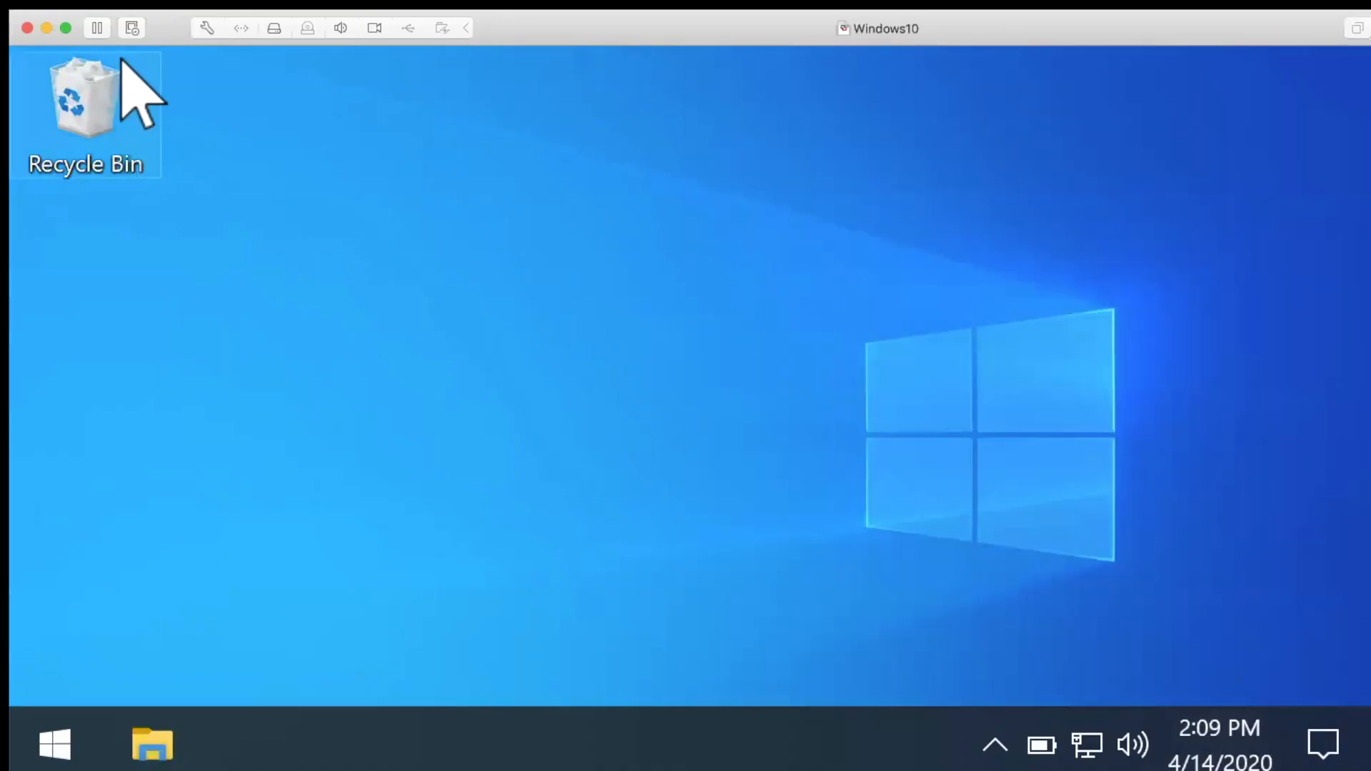
pyautogui.moveTo(231, 140)
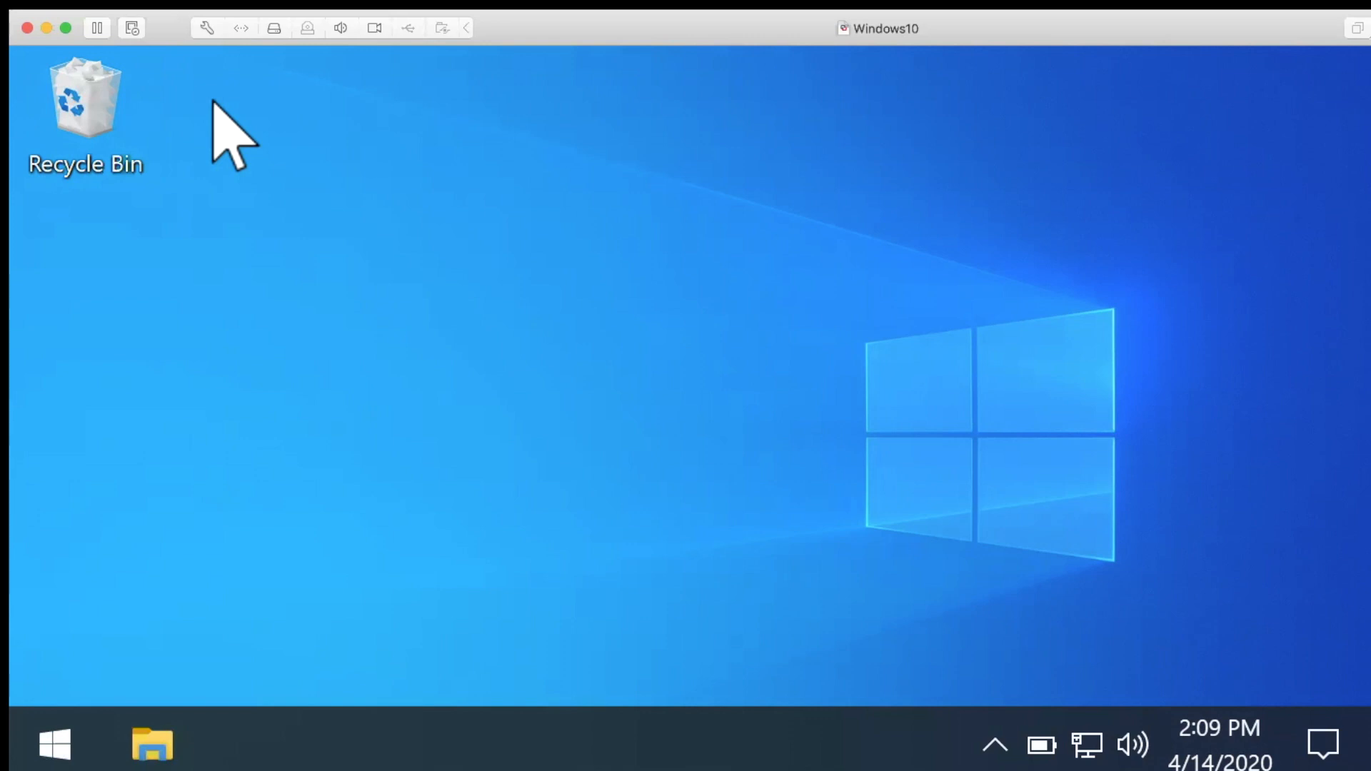
pyautogui.moveTo(153, 429)
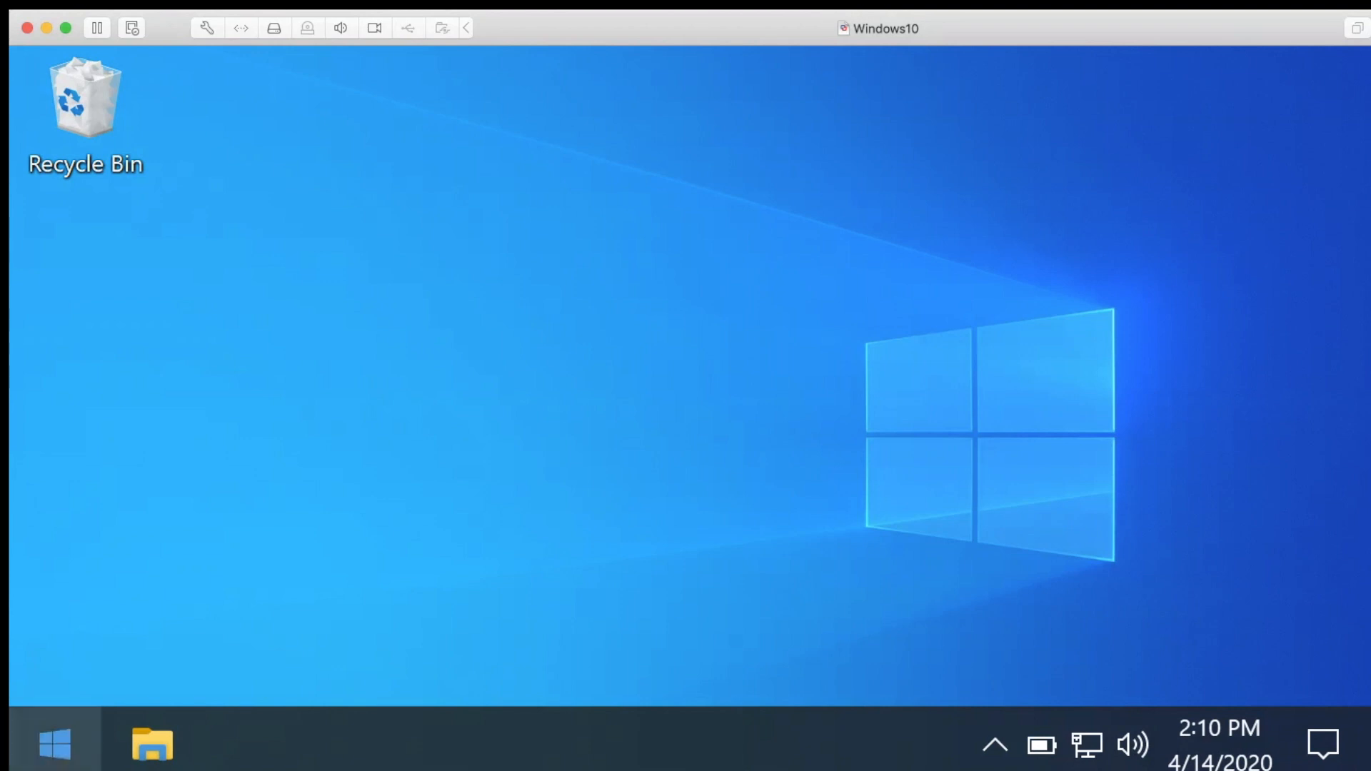
# From Start, choose the No AppLocker account to switch to its session.
pyautogui.click(55, 744)
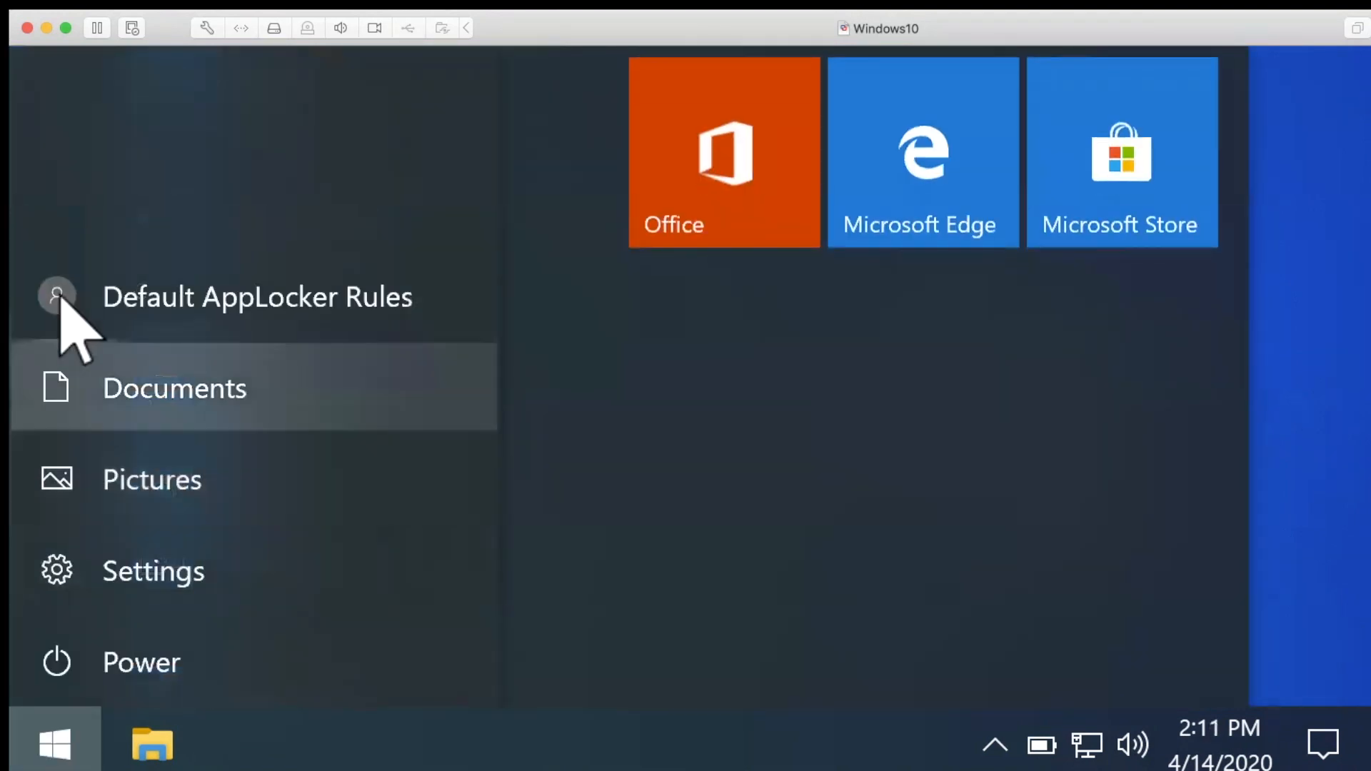
pyautogui.moveTo(161, 337)
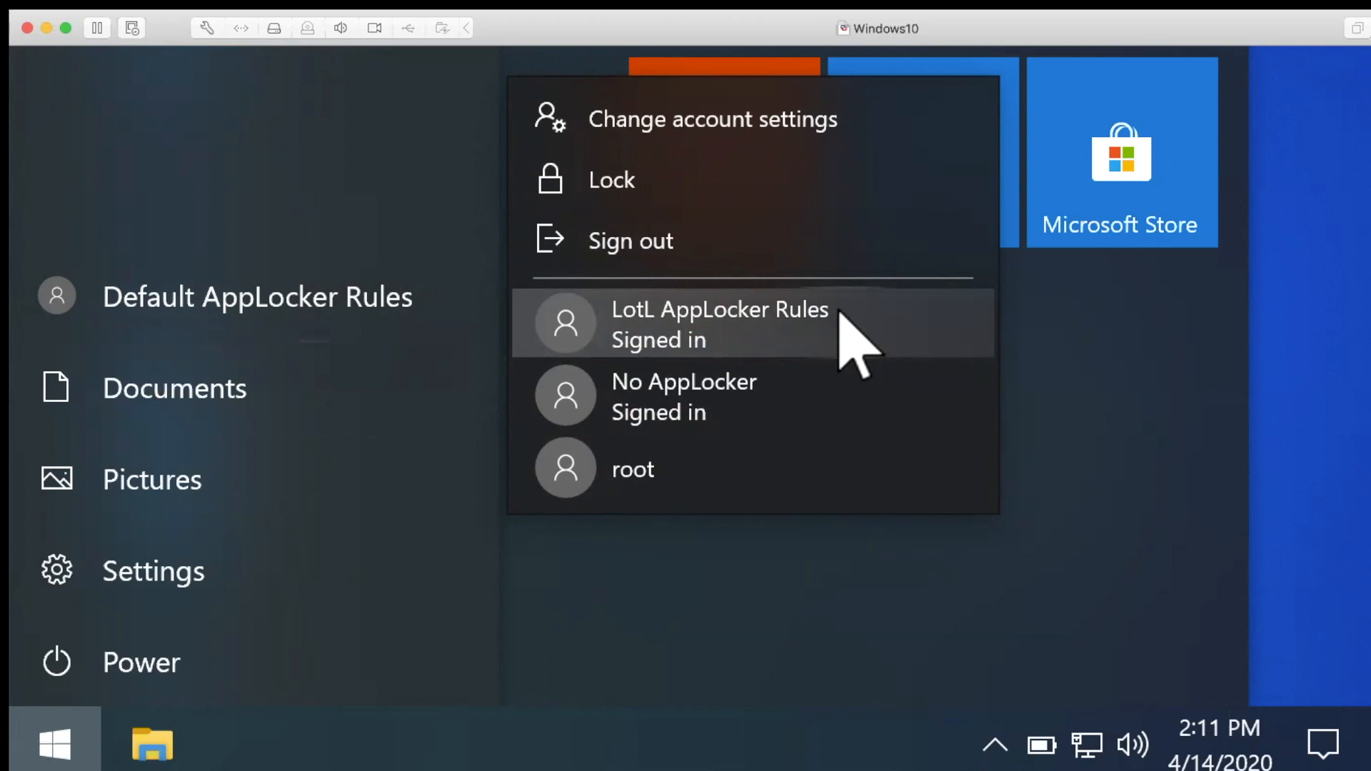
pyautogui.moveTo(725, 375)
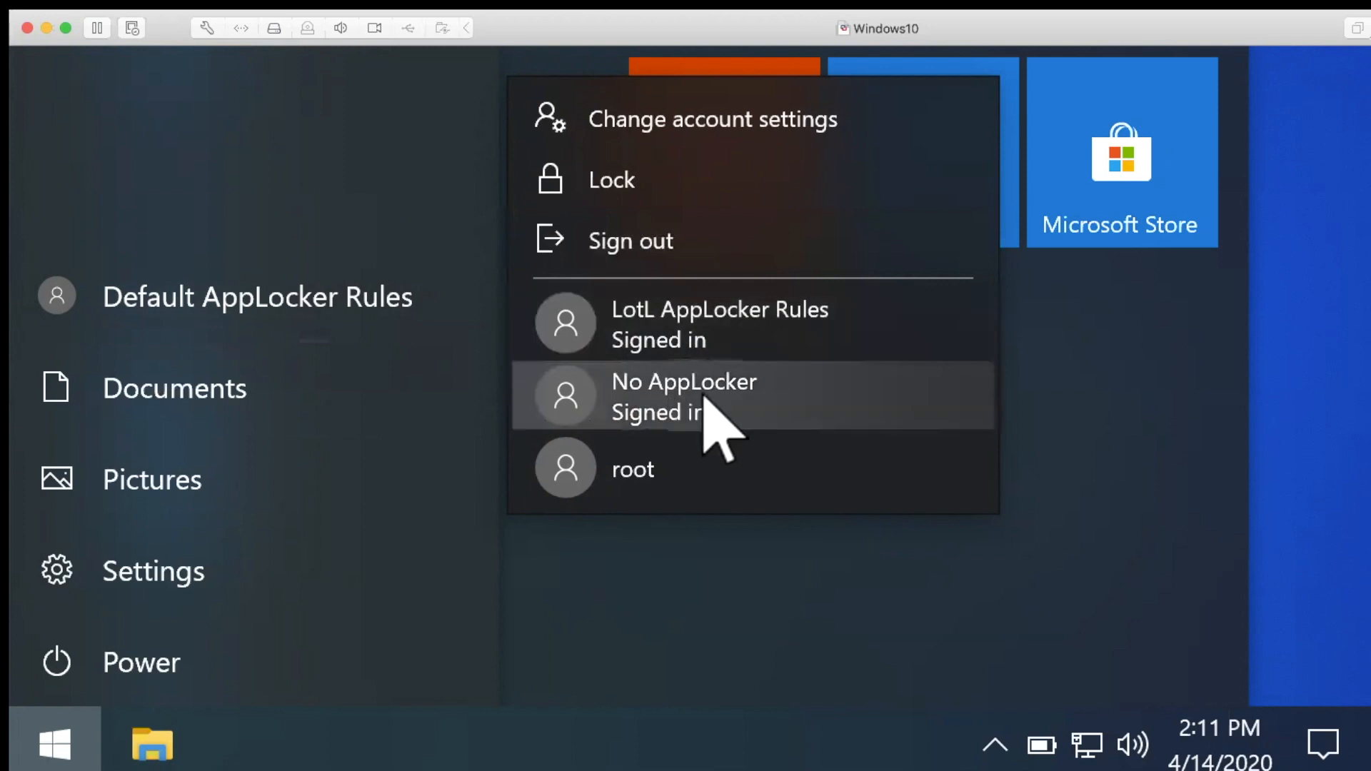
pyautogui.click(684, 395)
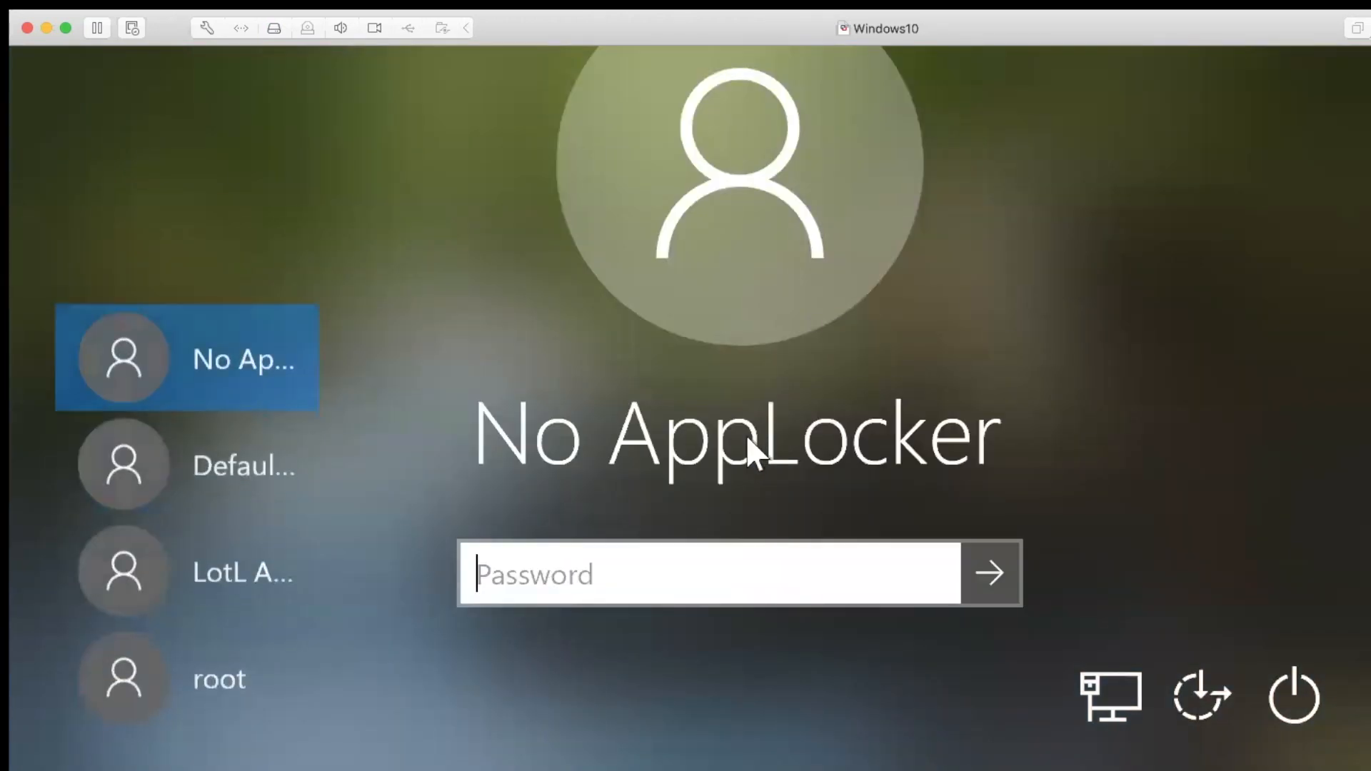
# Sign in as No AppLocker and land on that account's desktop.
pyautogui.click(988, 573)
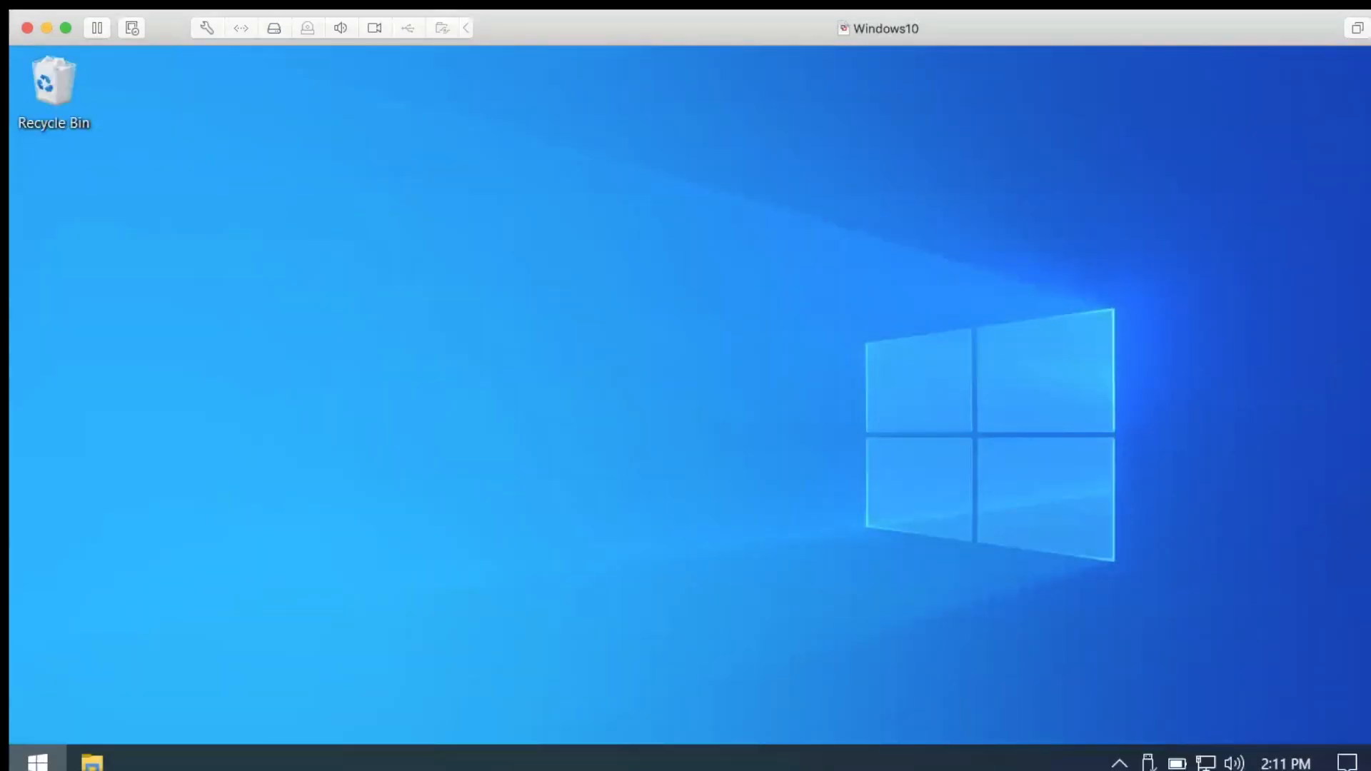
# Show File Explorer's pinned and frequent folders, including Exploit.
pyautogui.click(37, 756)
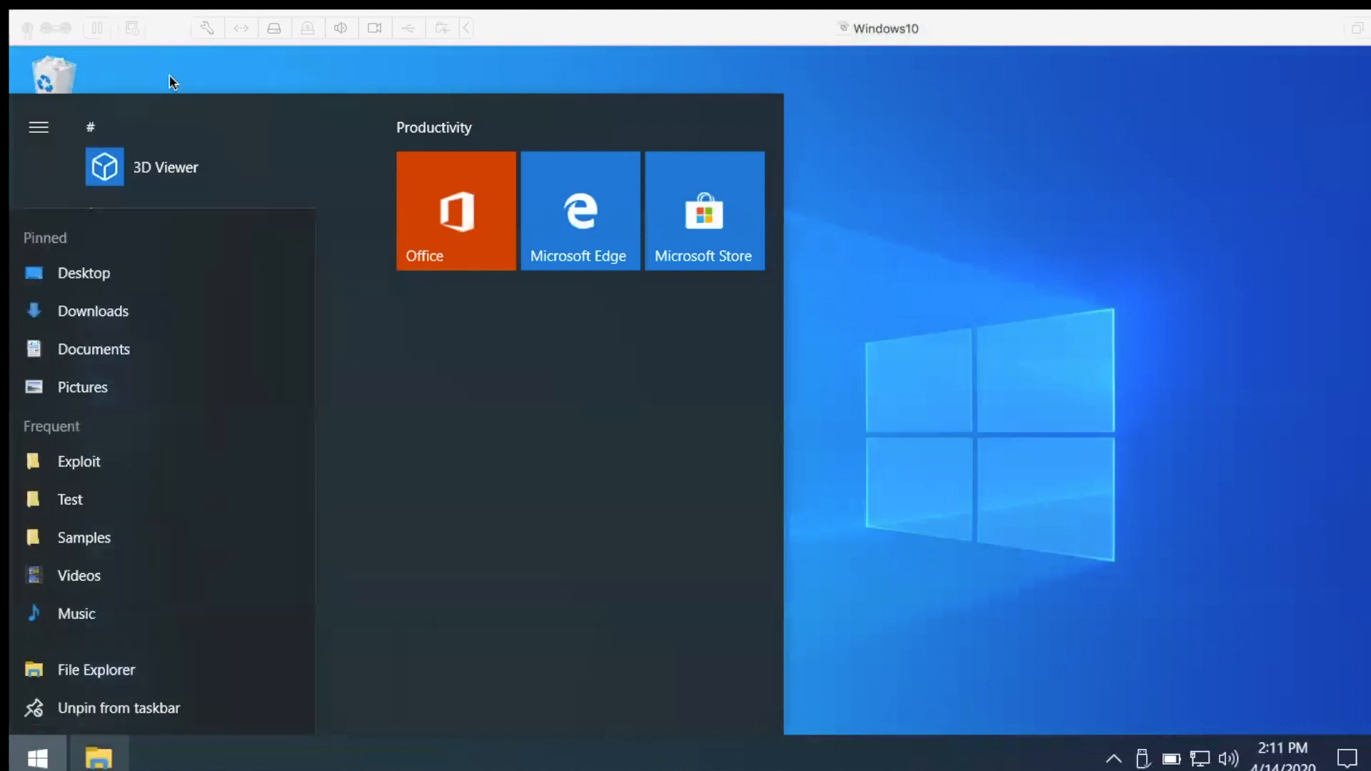
pyautogui.moveTo(104, 21)
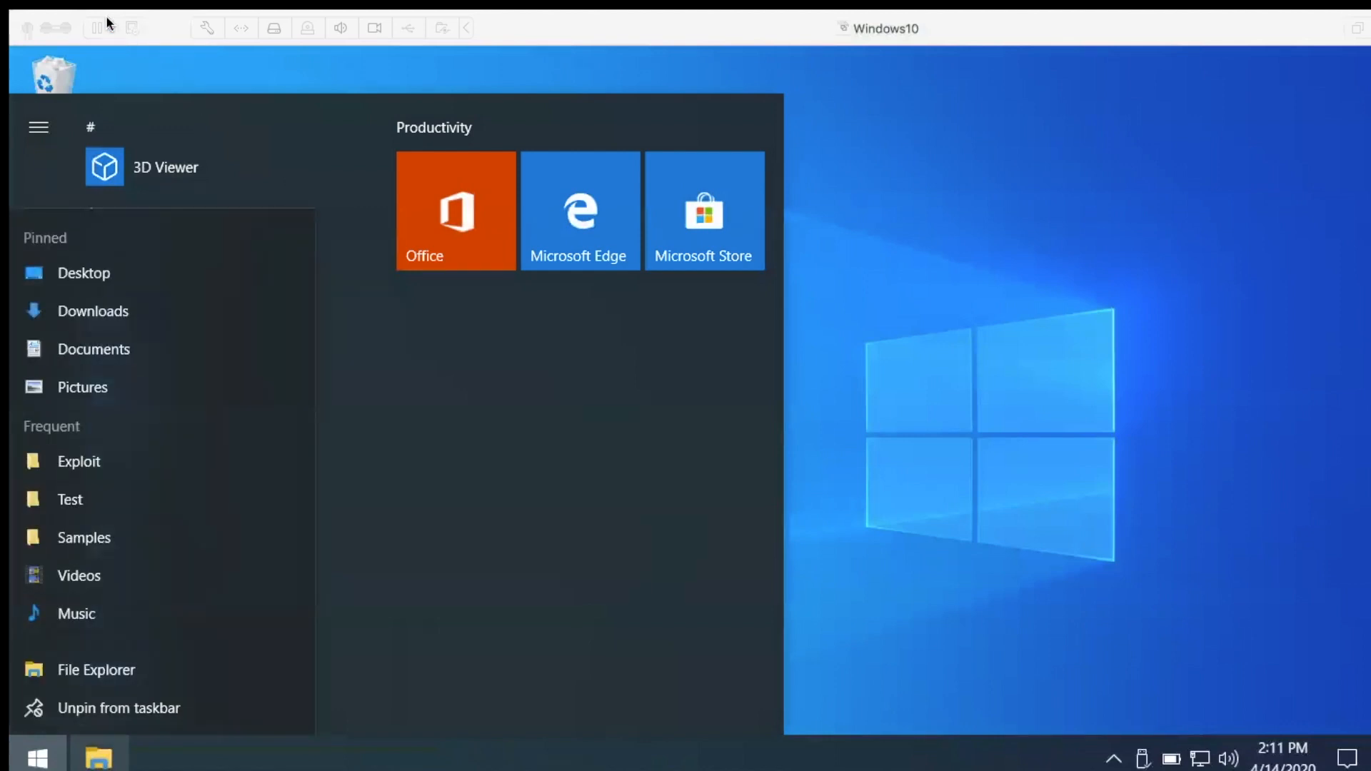
pyautogui.moveTo(427, 407)
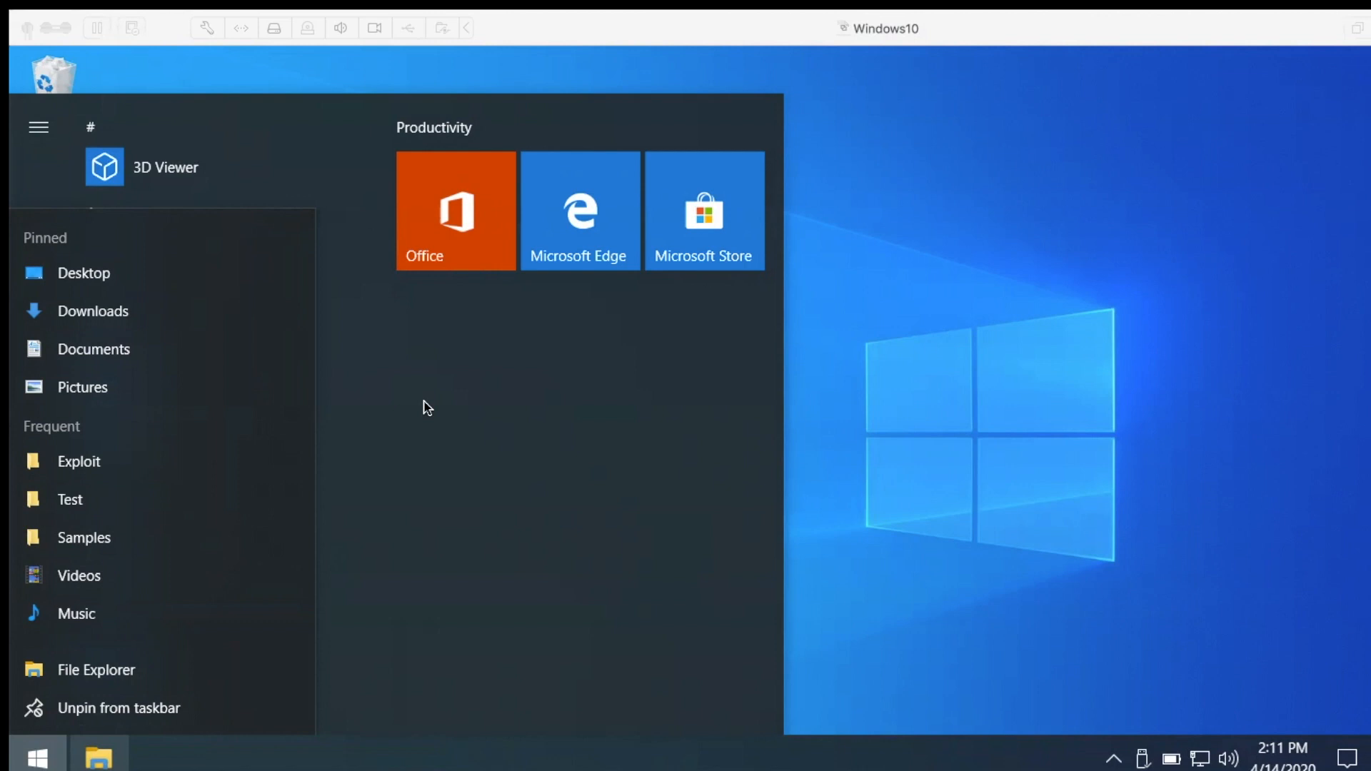
pyautogui.moveTo(143, 486)
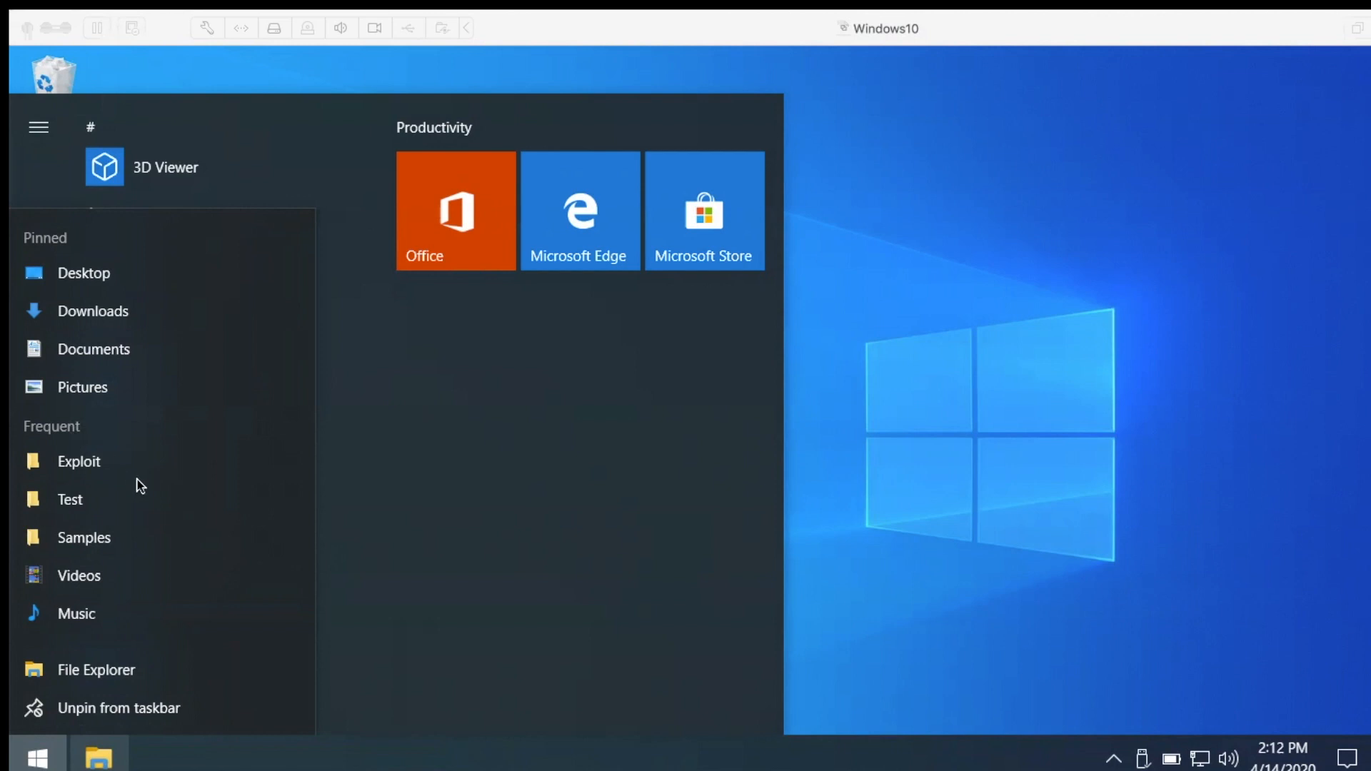
pyautogui.moveTo(79, 461)
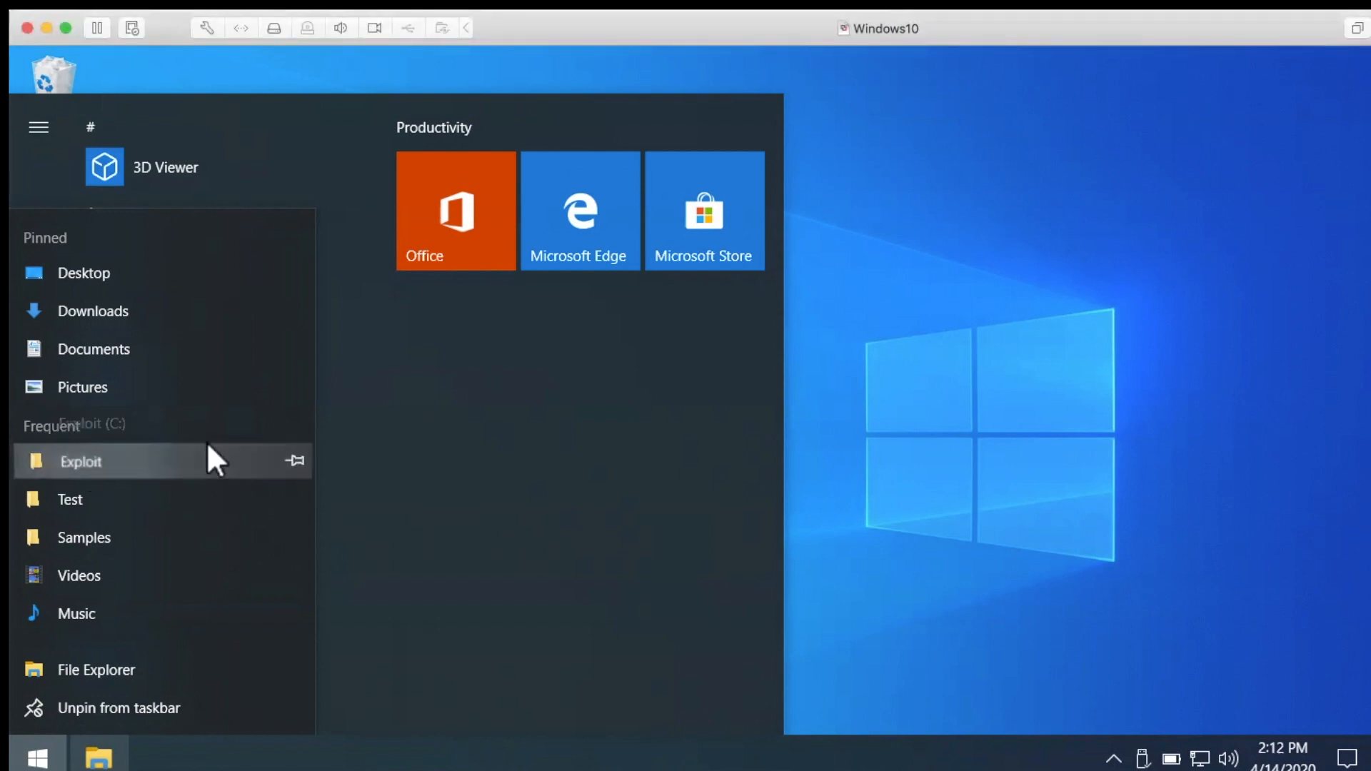
# Open C:\Exploit and show the context menu for mshta_powershell_ping.hta.
pyautogui.click(80, 461)
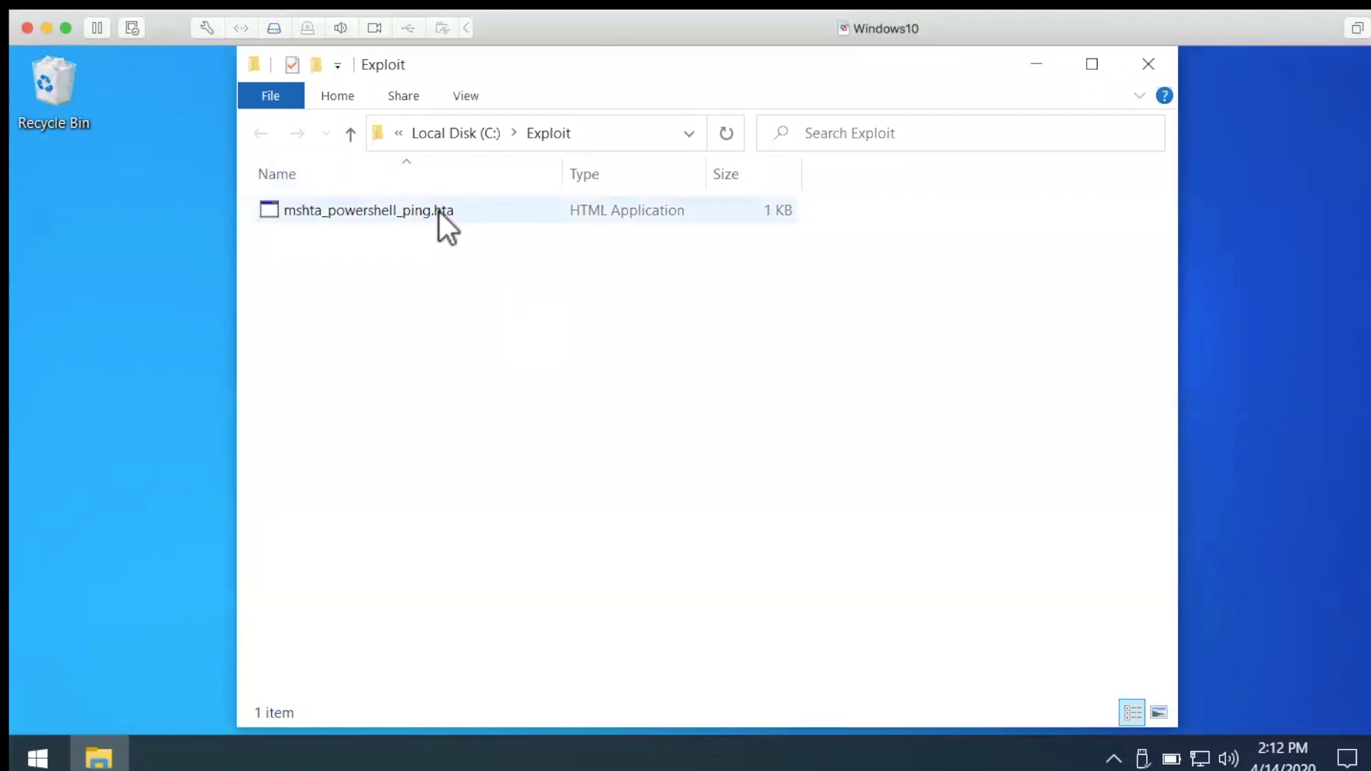
pyautogui.moveTo(436, 222)
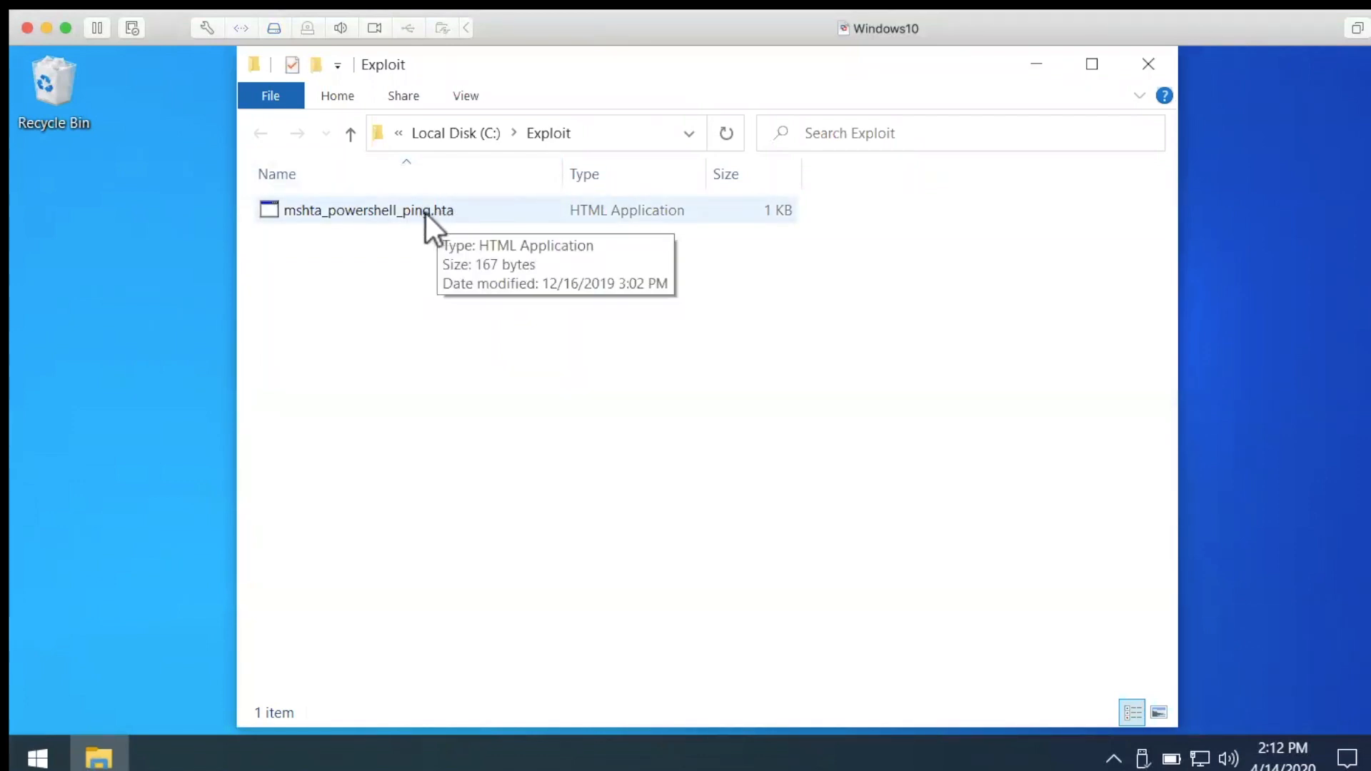
pyautogui.moveTo(450, 223)
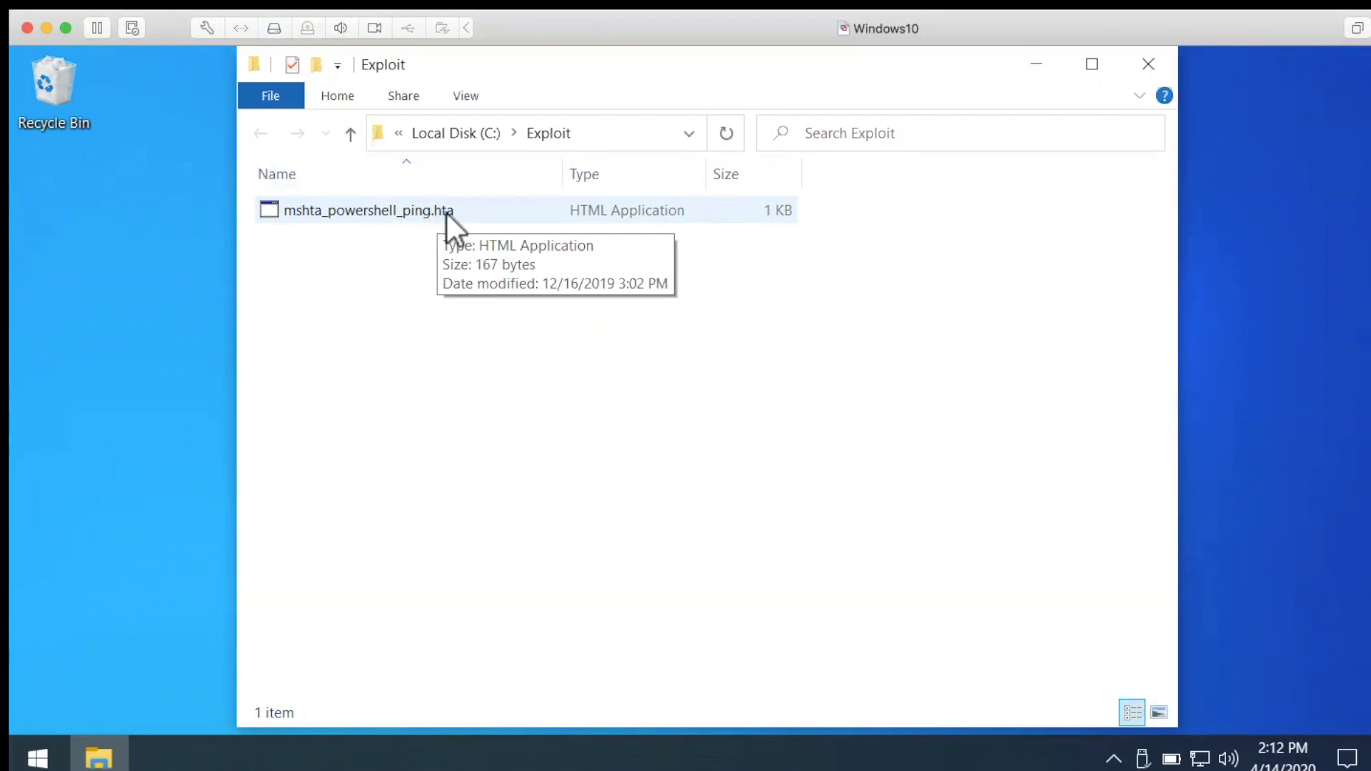
pyautogui.moveTo(445, 223)
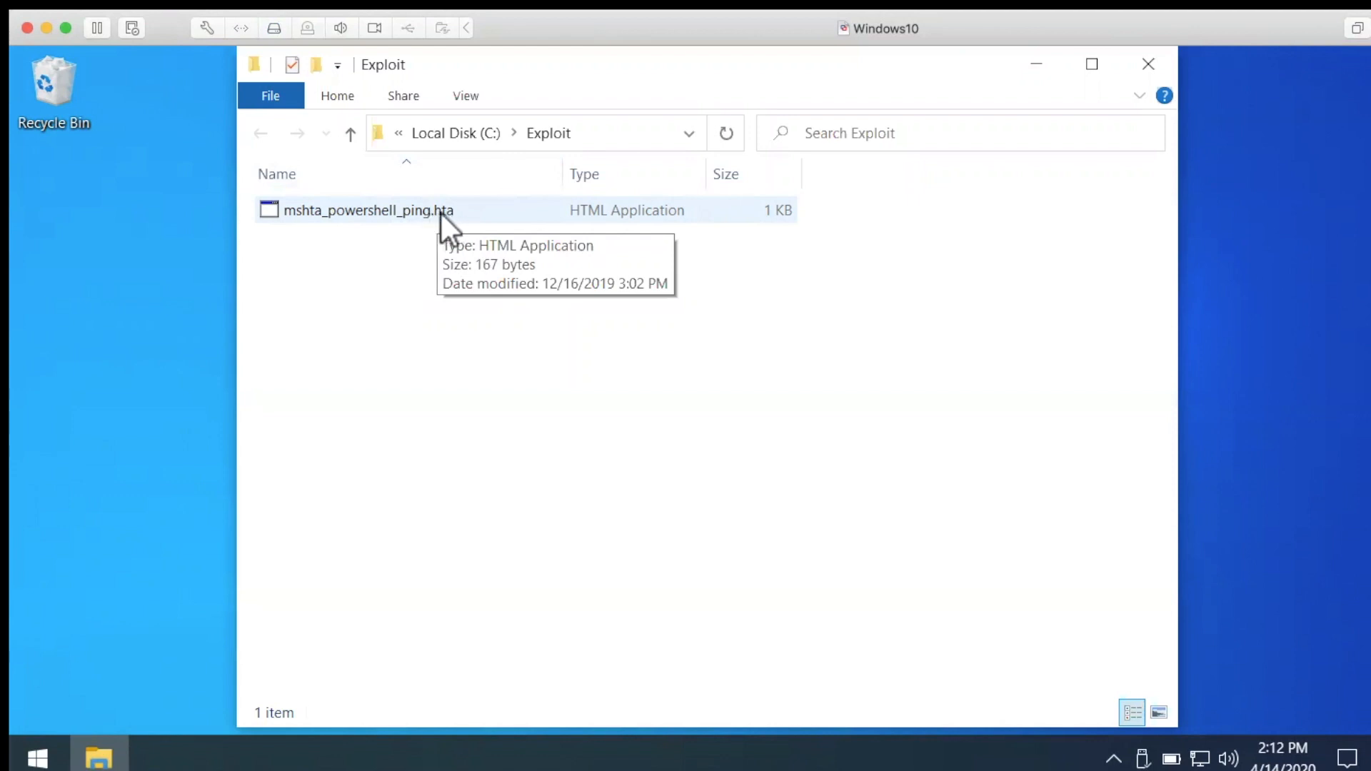
pyautogui.rightClick(367, 210)
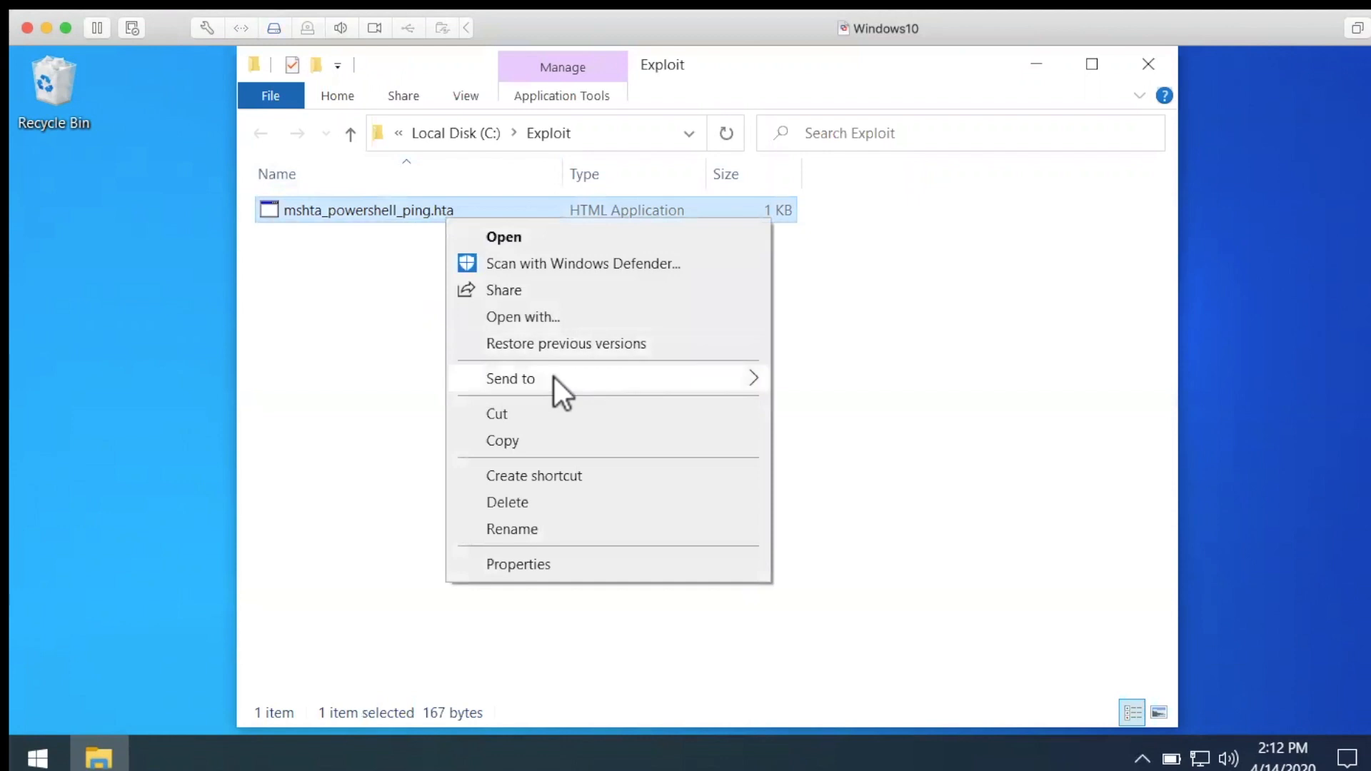
pyautogui.moveTo(337, 367)
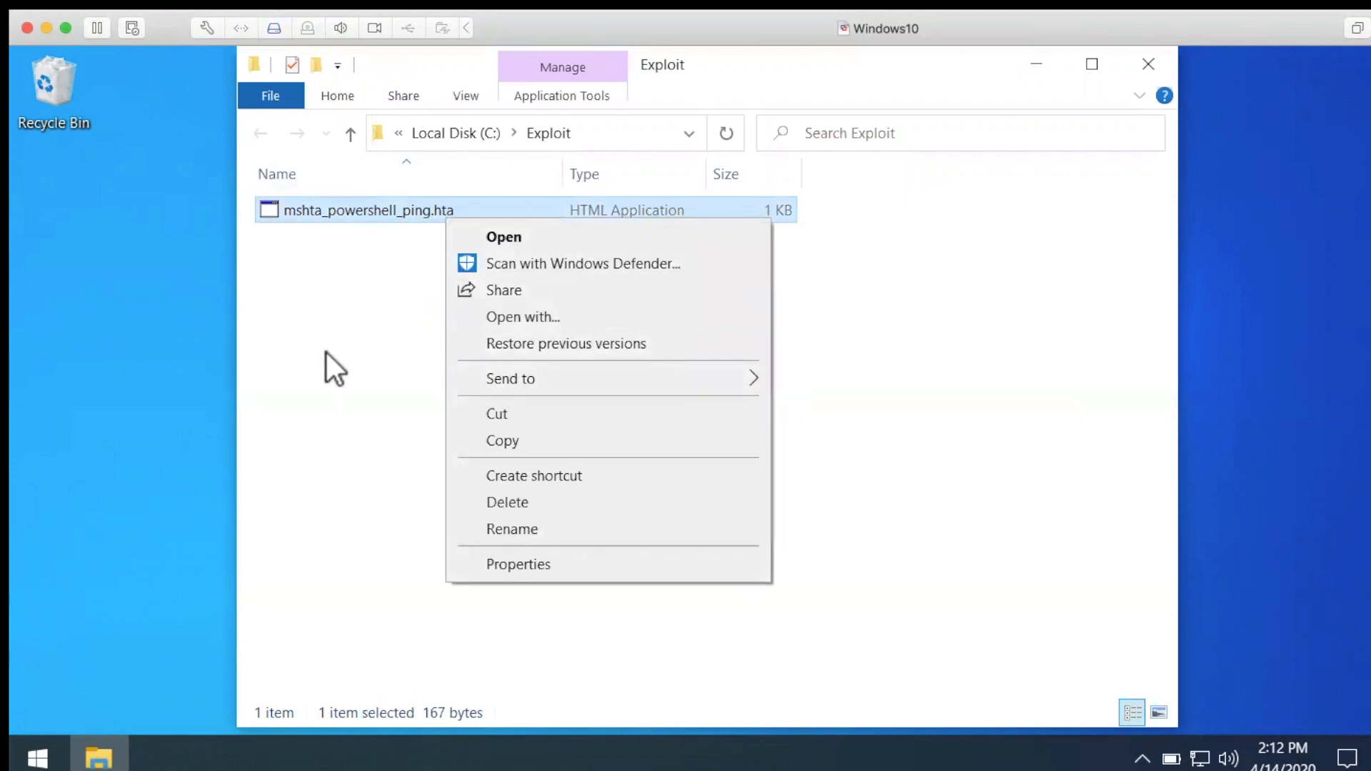
pyautogui.moveTo(368, 217)
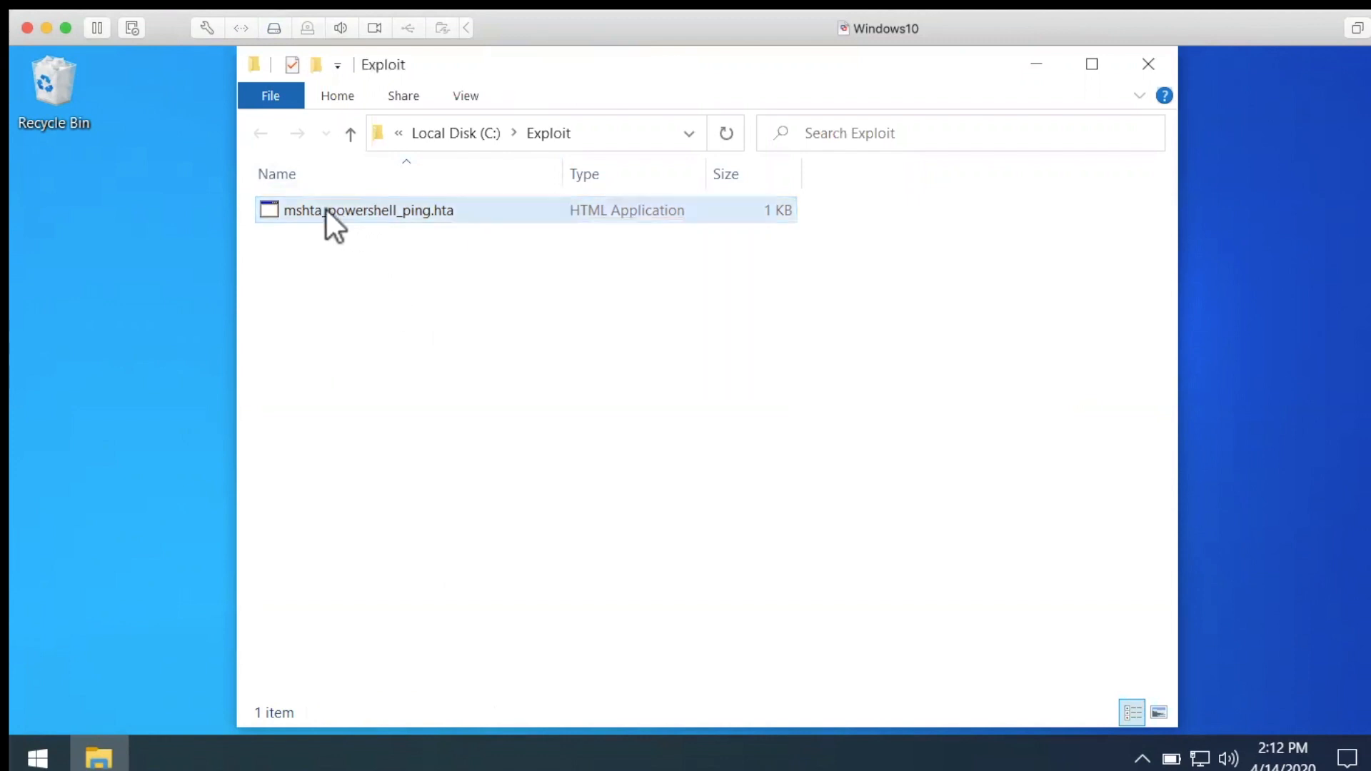
pyautogui.moveTo(473, 215)
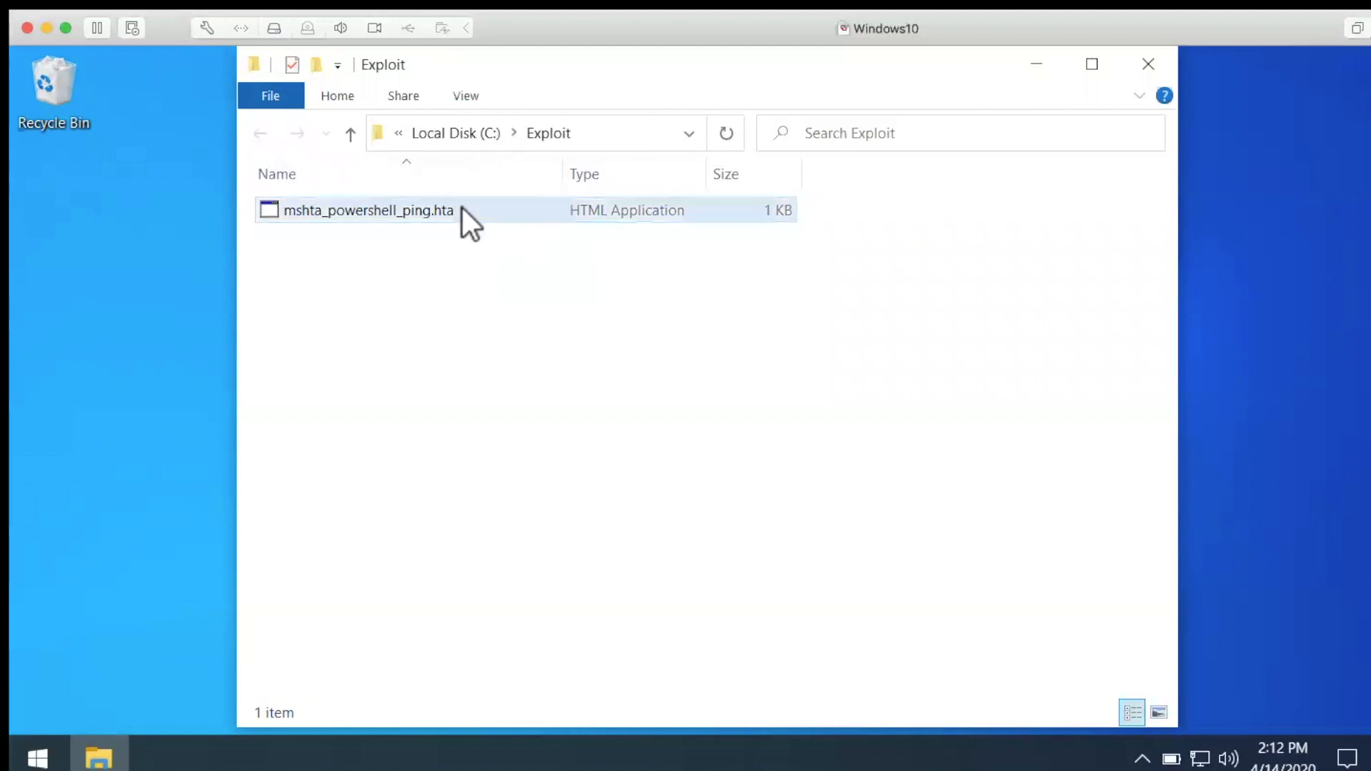
# Run mshta_powershell_ping.hta so its PowerShell window opens under No AppLocker.
pyautogui.click(367, 210)
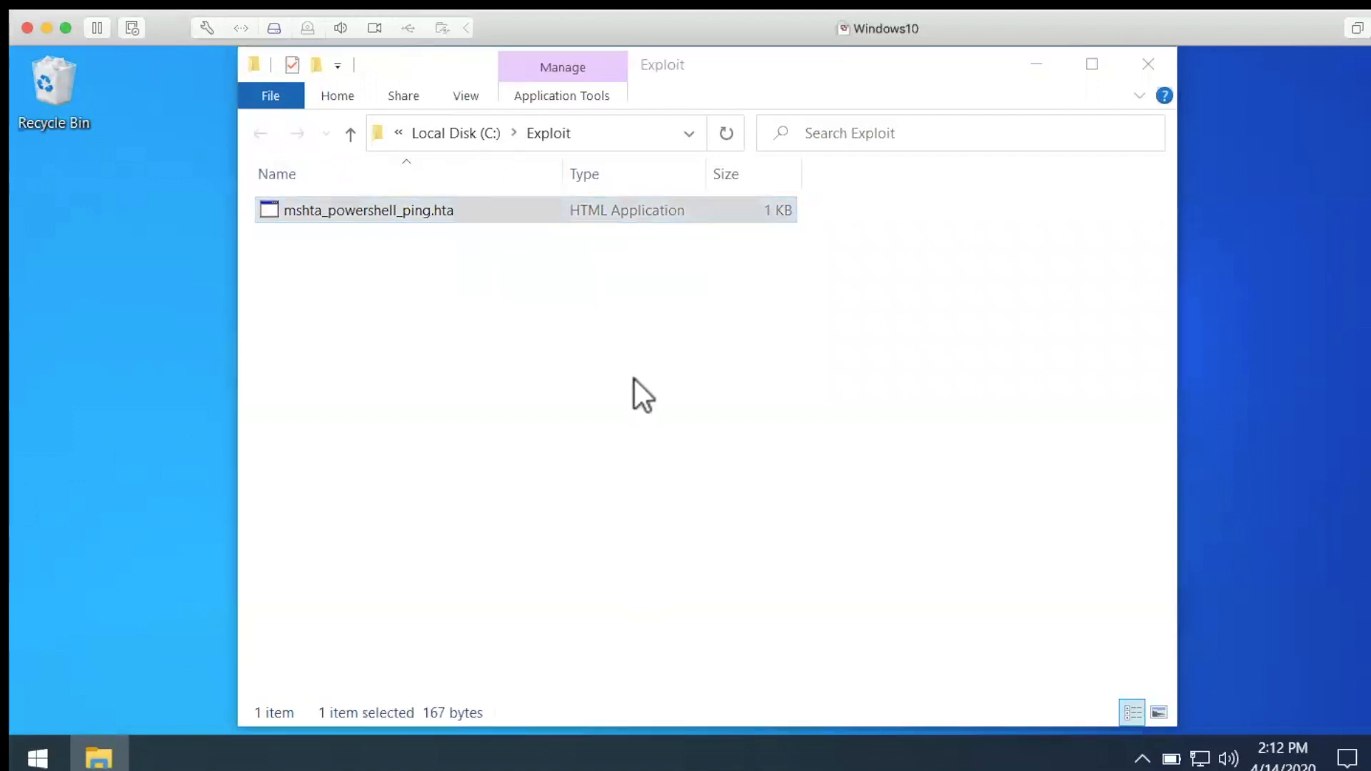
pyautogui.doubleClick(368, 210)
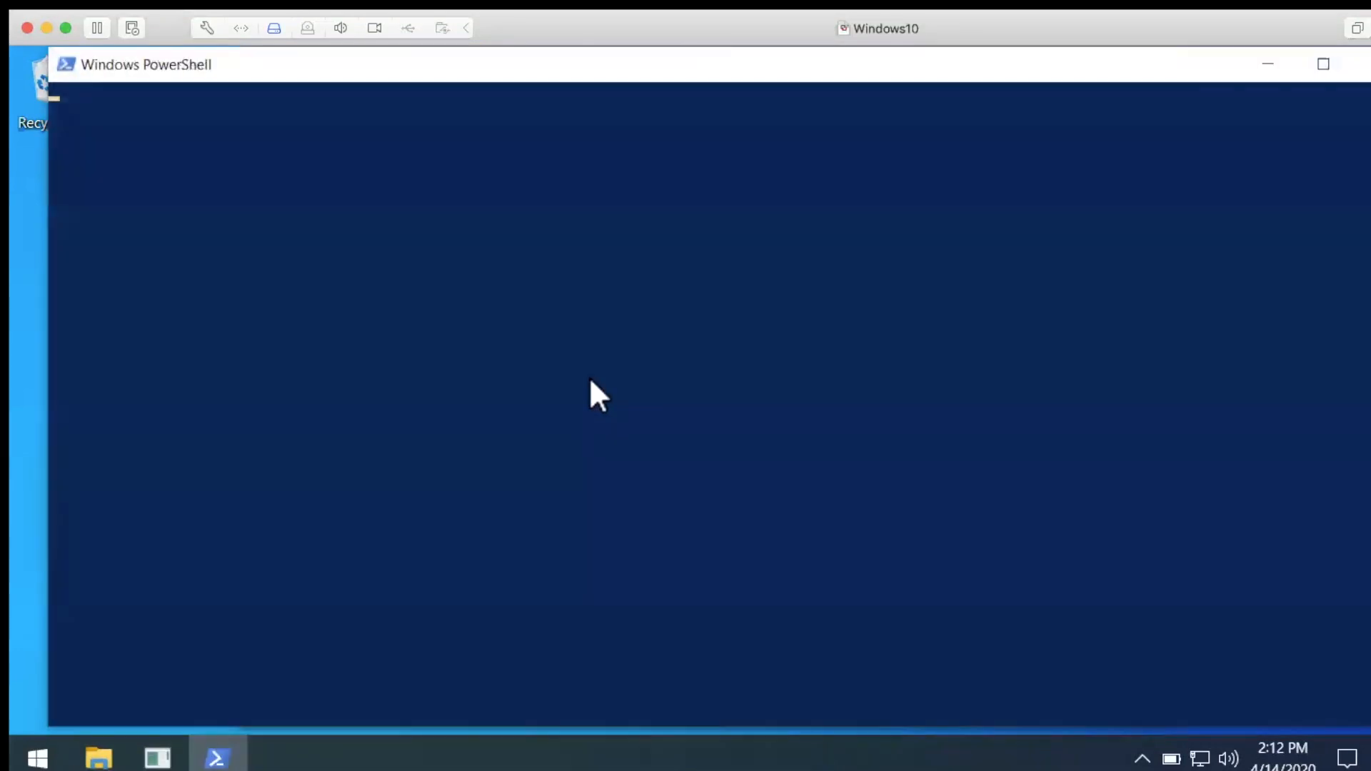
pyautogui.moveTo(481, 318)
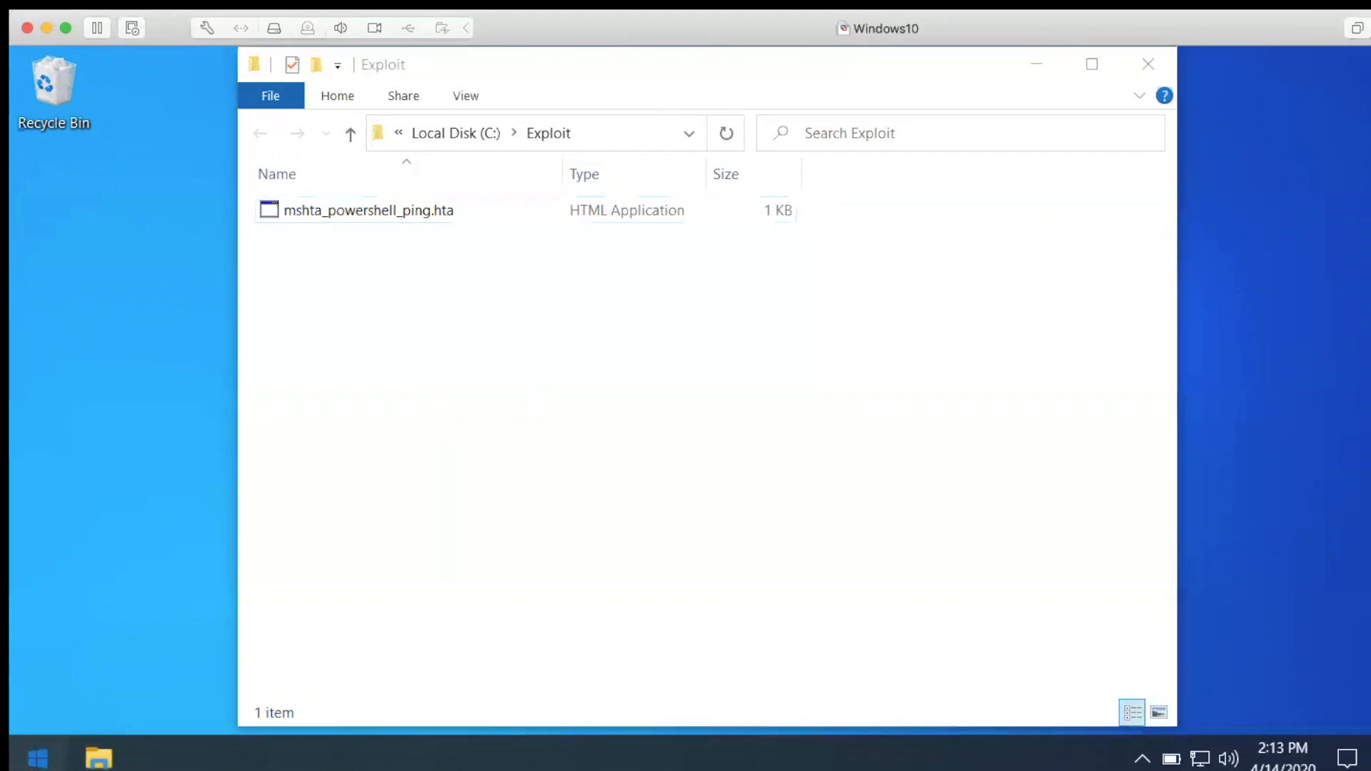
# From Start, bring up the account list to switch to Default AppLocker Rules.
pyautogui.click(37, 756)
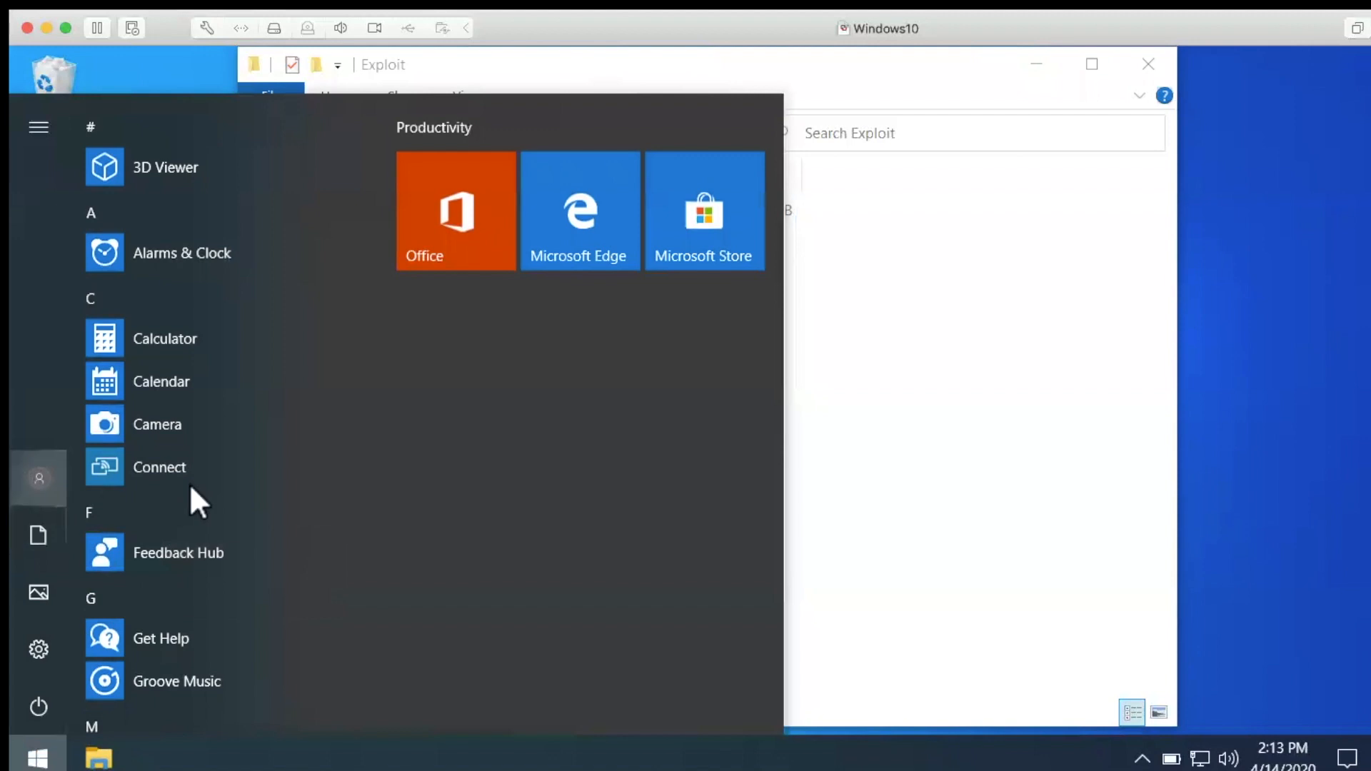
pyautogui.click(37, 478)
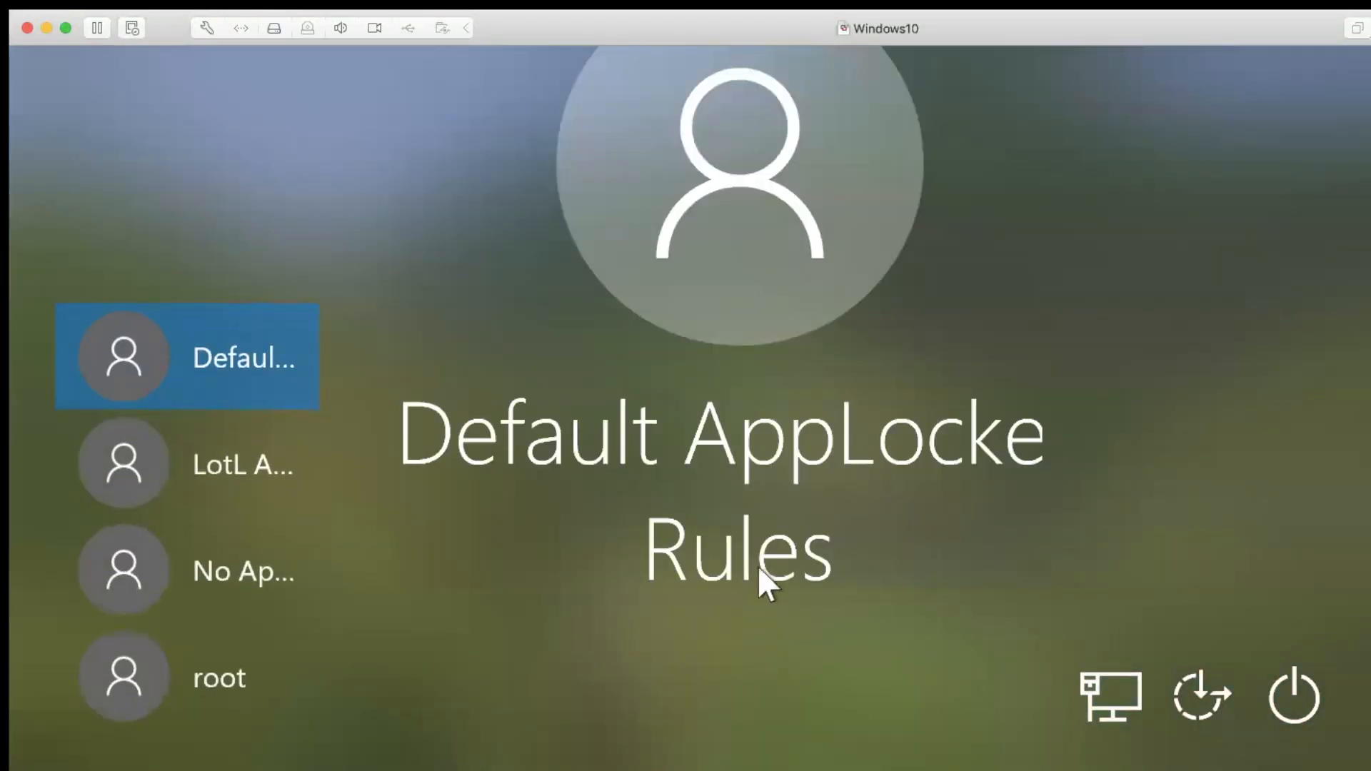
pyautogui.moveTo(753, 608)
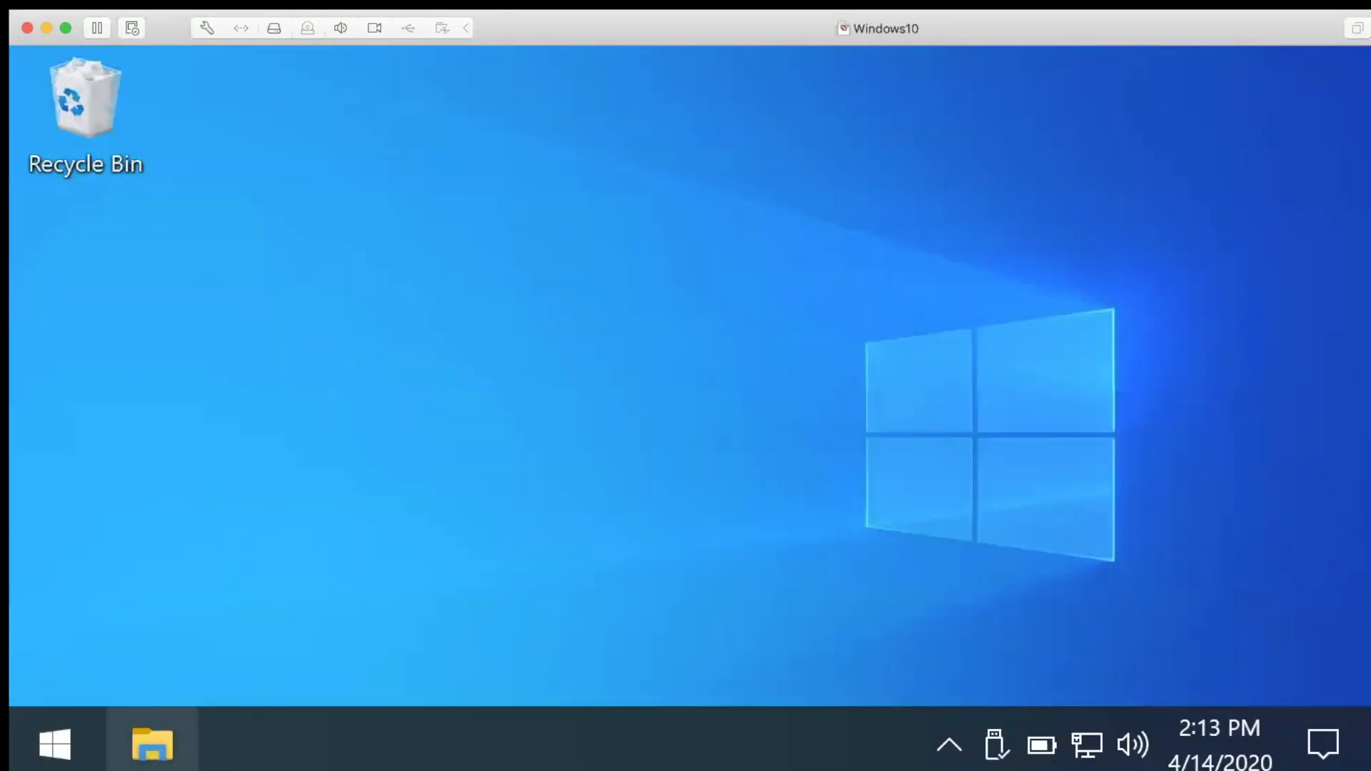
# Open the Exploit folder from File Explorer's Frequent list in the Default AppLocker session.
pyautogui.rightClick(151, 744)
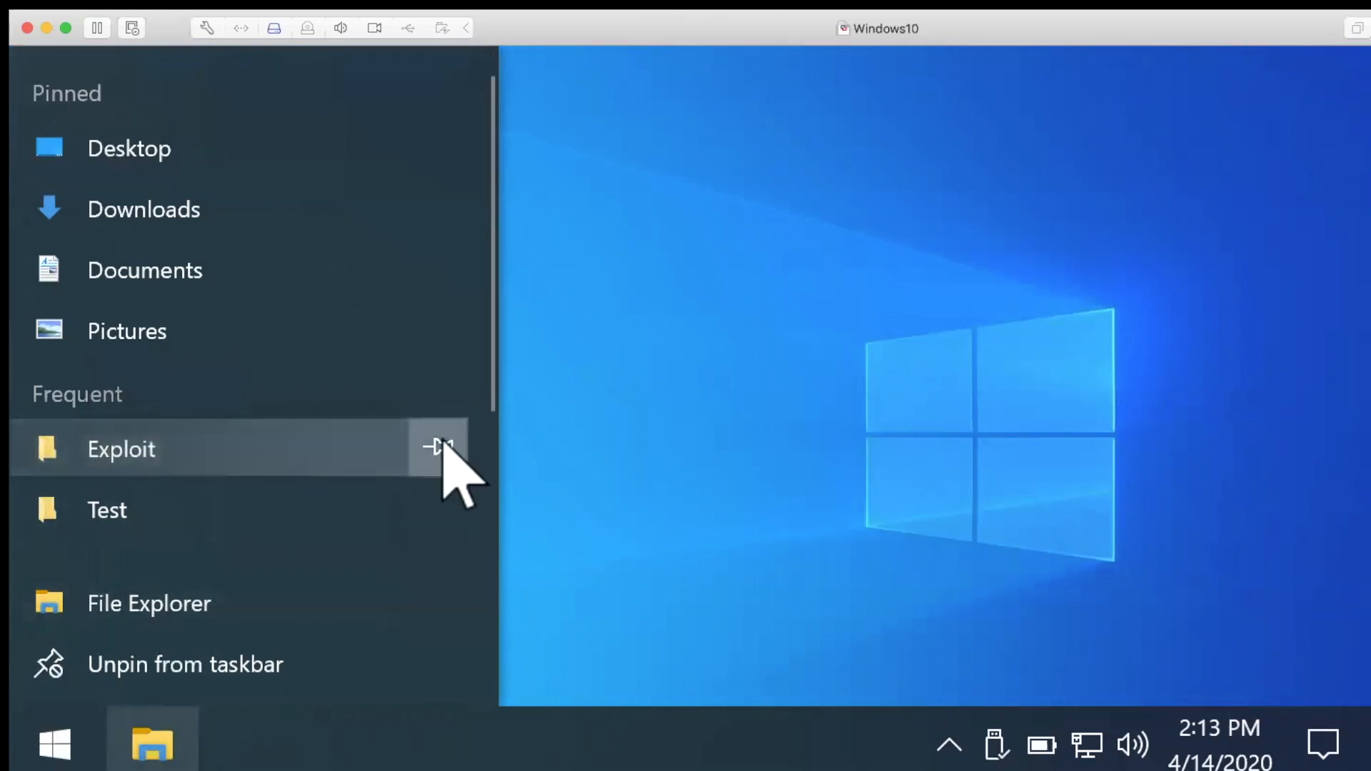
pyautogui.click(120, 449)
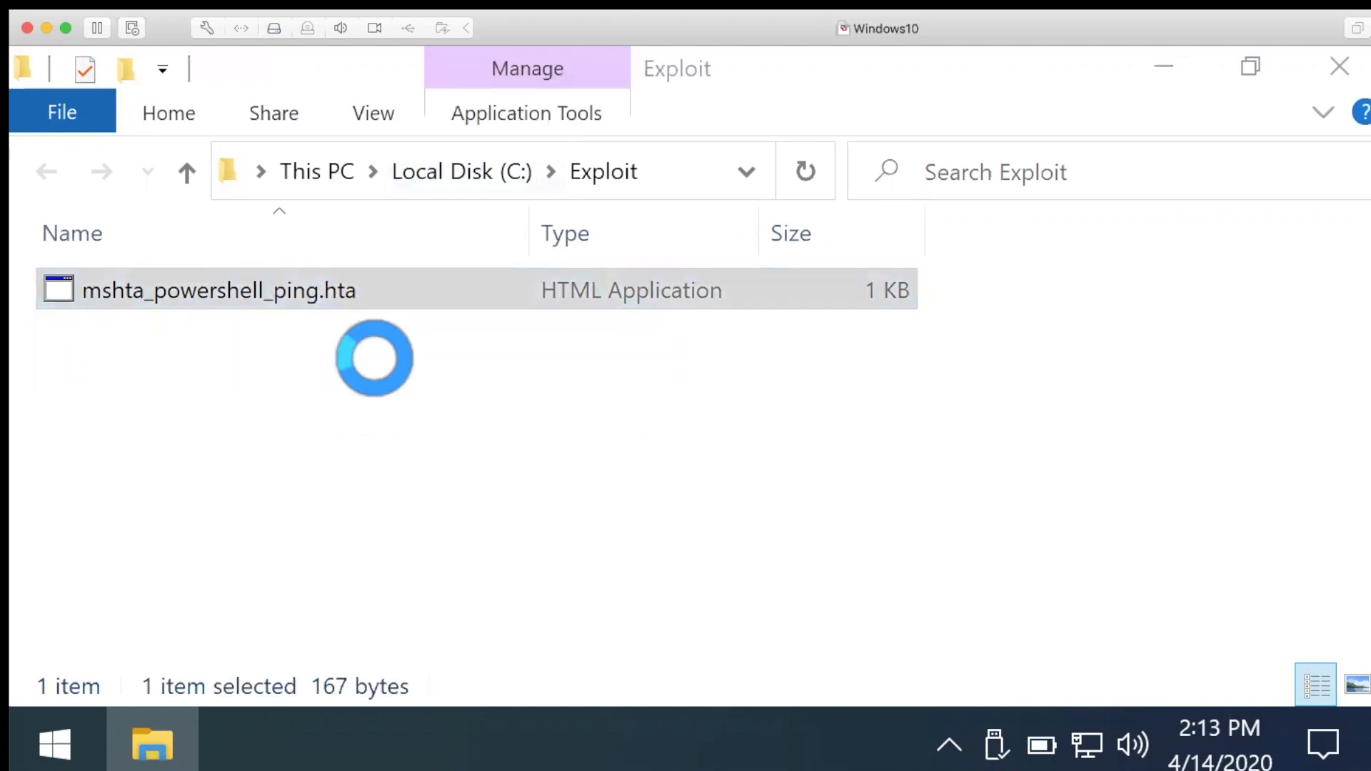
# Run mshta_powershell_ping.hta under the Default AppLocker rules; its PowerShell window opens and closes.
pyautogui.doubleClick(217, 290)
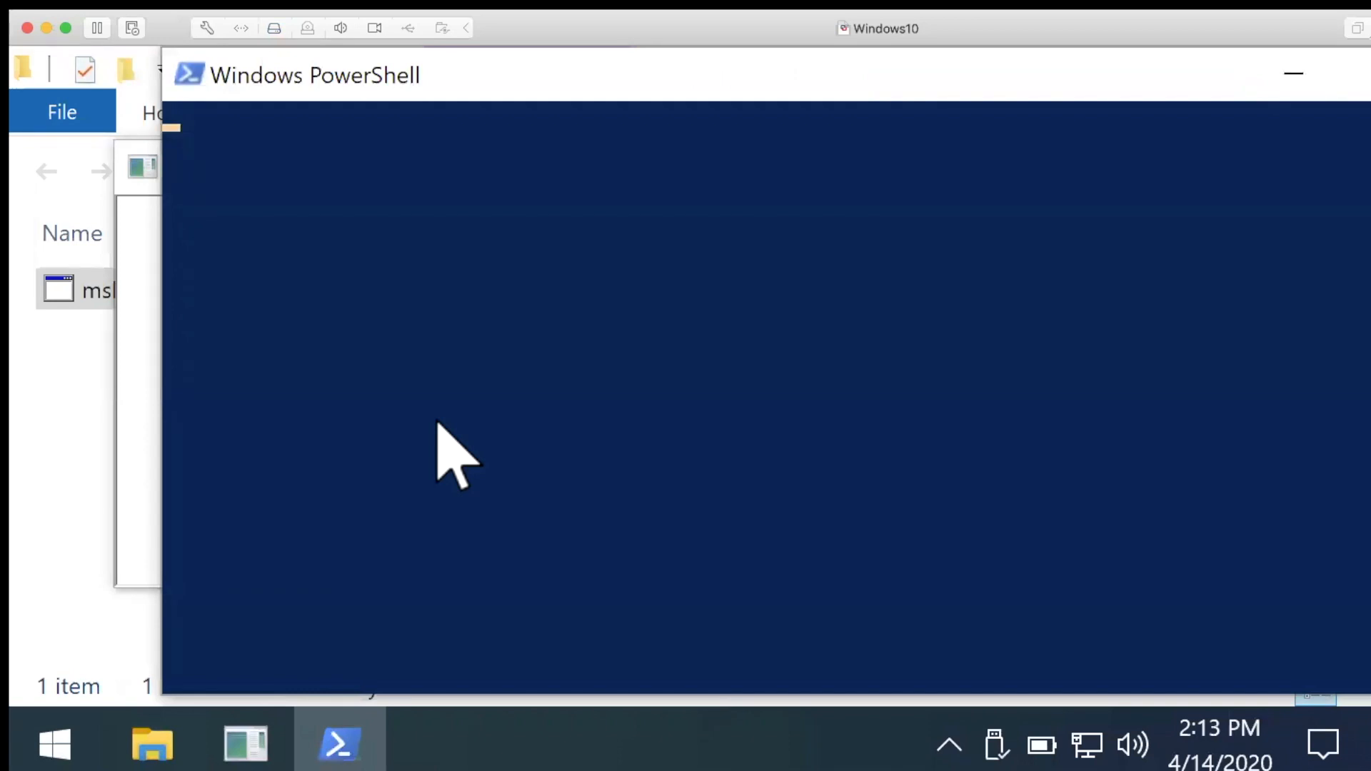
pyautogui.press('enter')
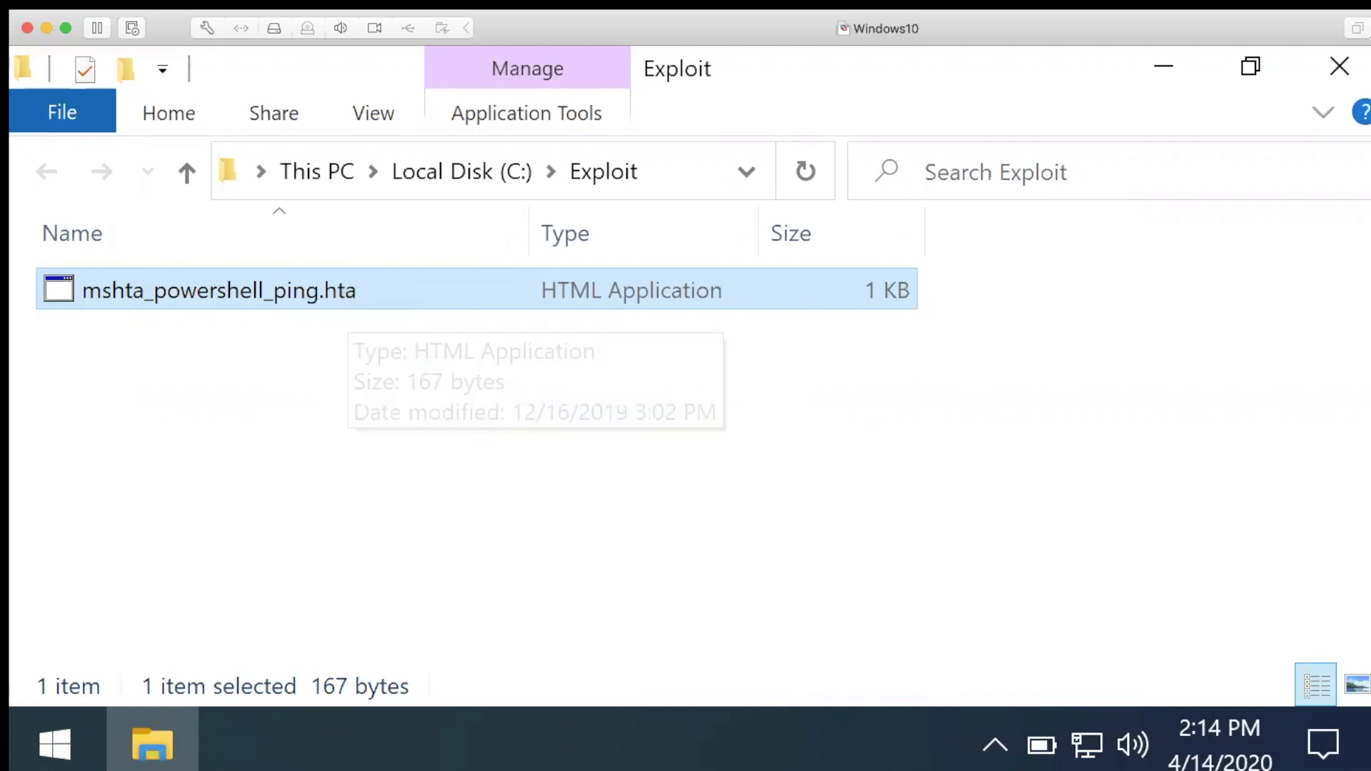
# Switch to the LotL AppLocker Rules account and sign in to its desktop.
pyautogui.click(55, 742)
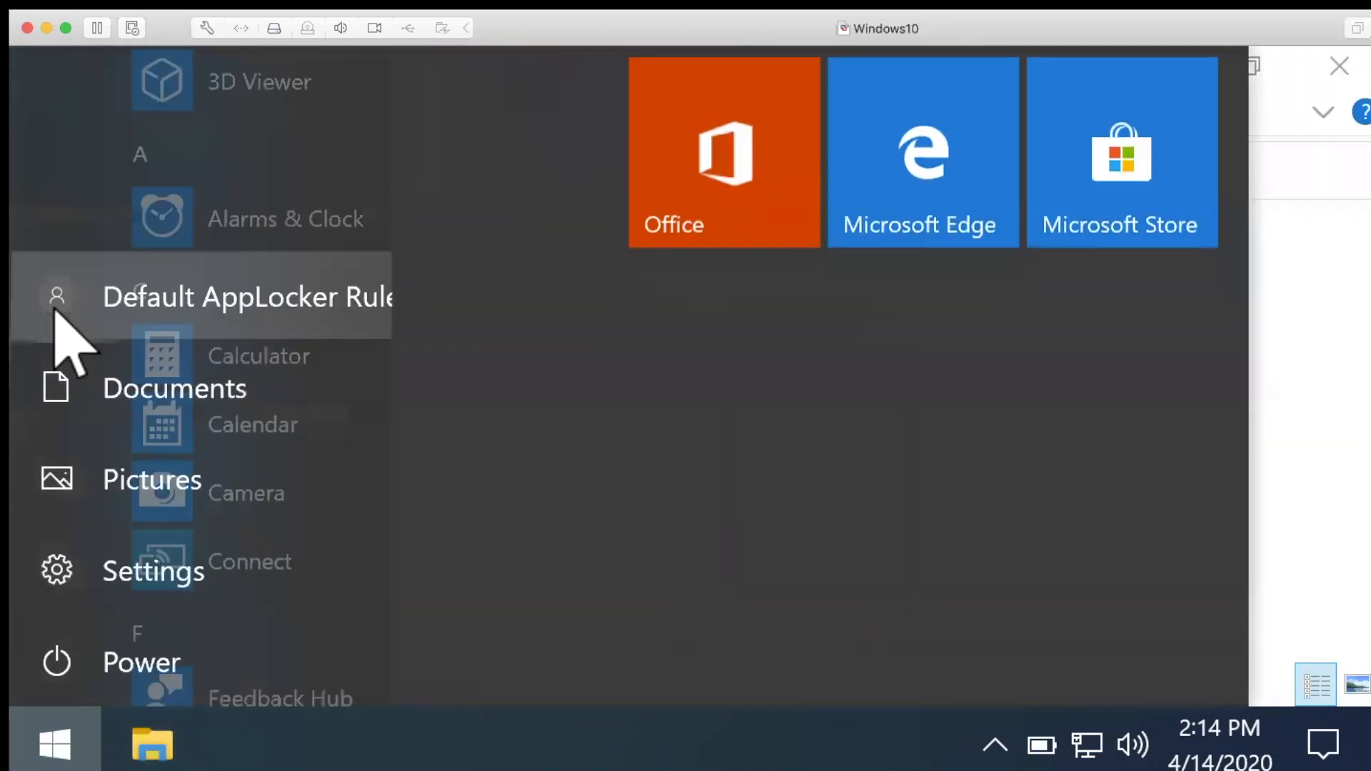
pyautogui.click(56, 295)
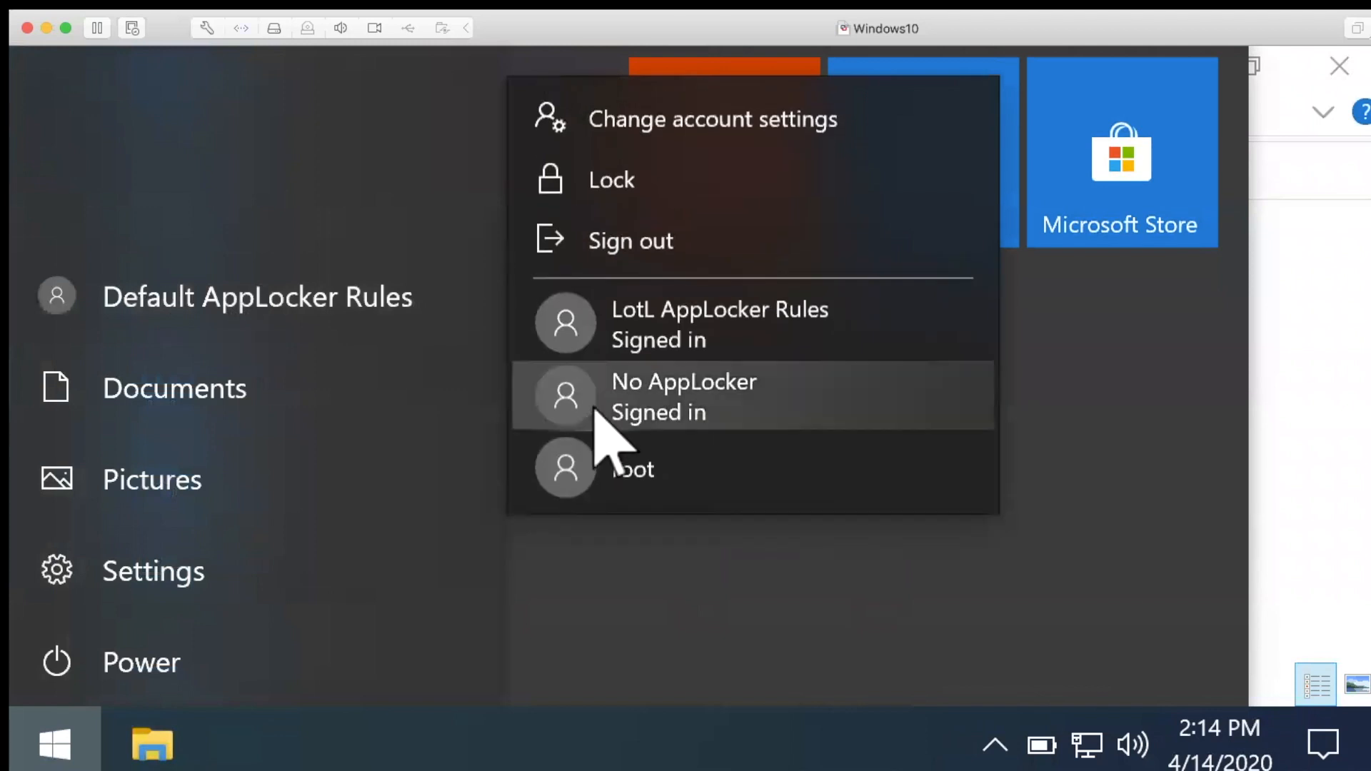
pyautogui.moveTo(682, 341)
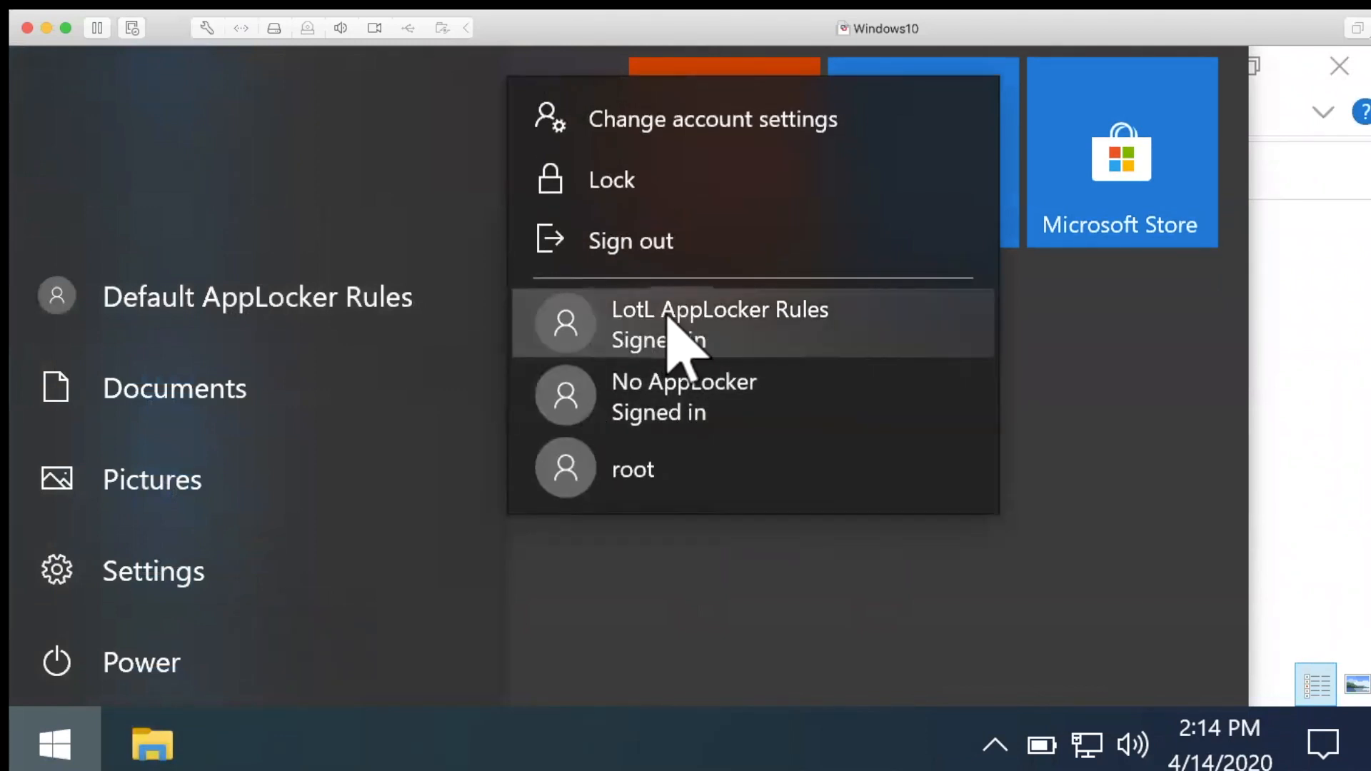
pyautogui.click(720, 324)
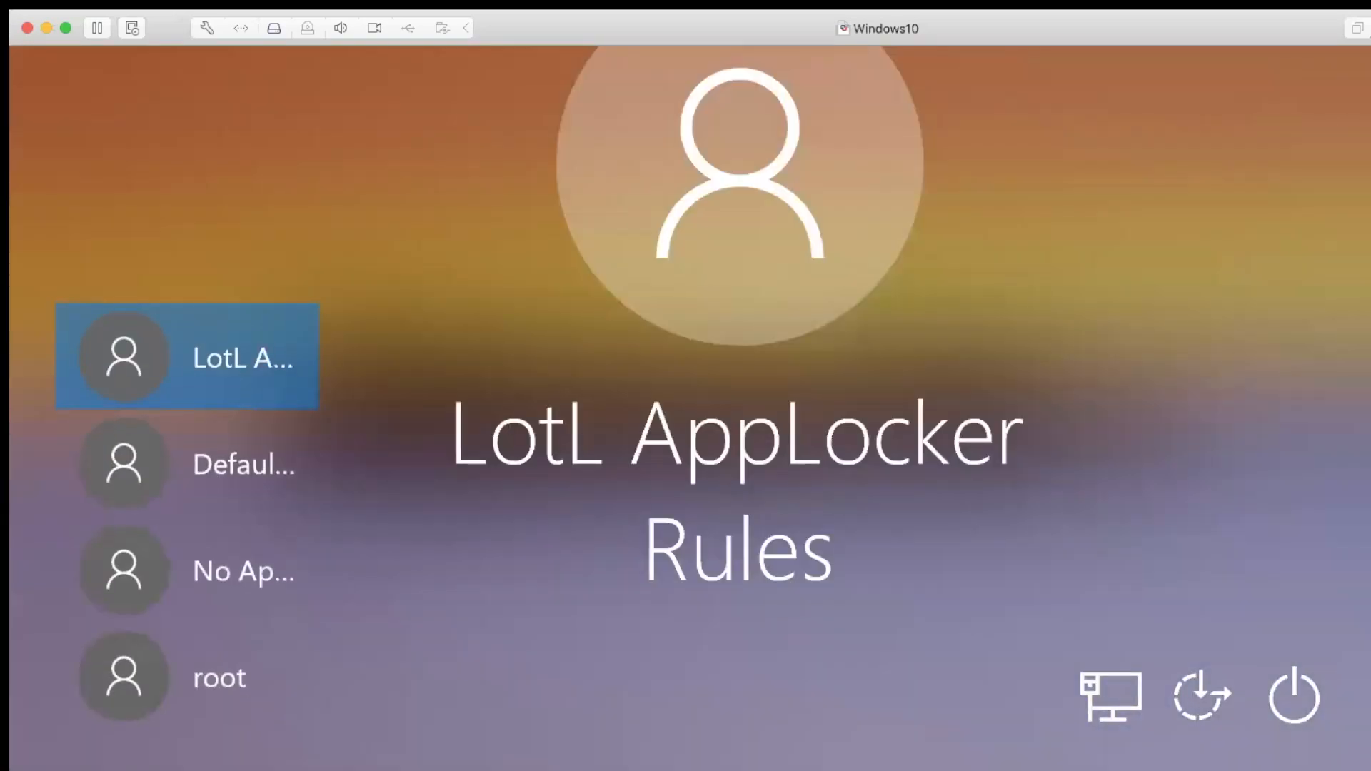
pyautogui.click(185, 357)
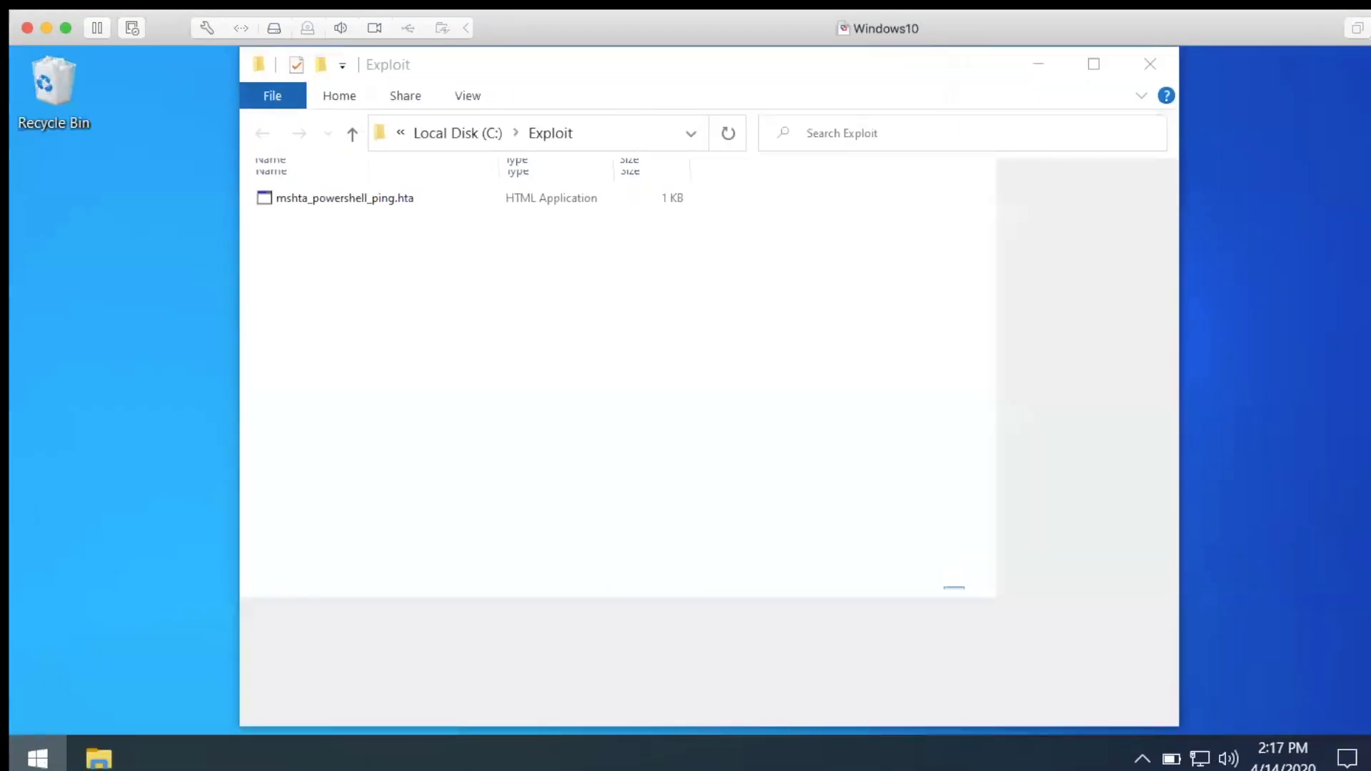
# Select mshta_powershell_ping.hta in the Exploit folder, ready to run it.
pyautogui.click(38, 756)
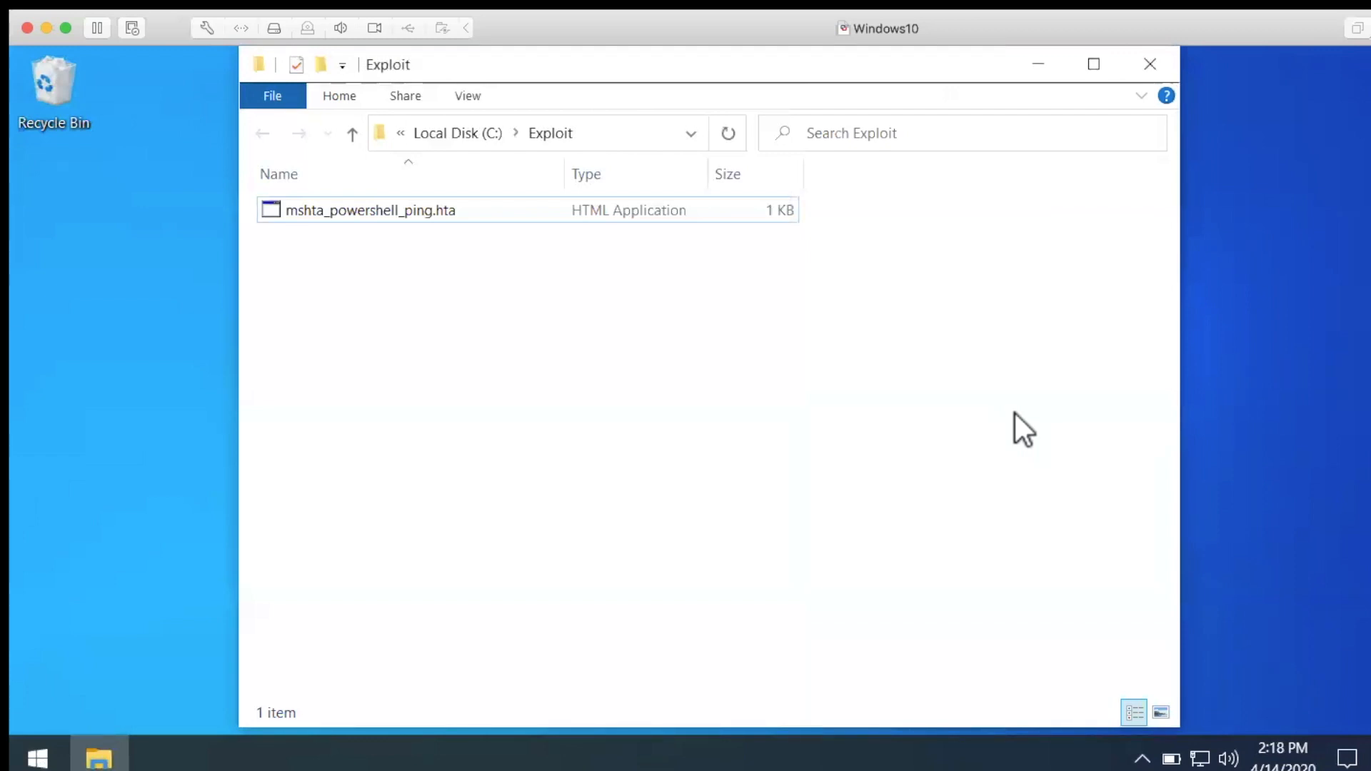
pyautogui.moveTo(423, 527)
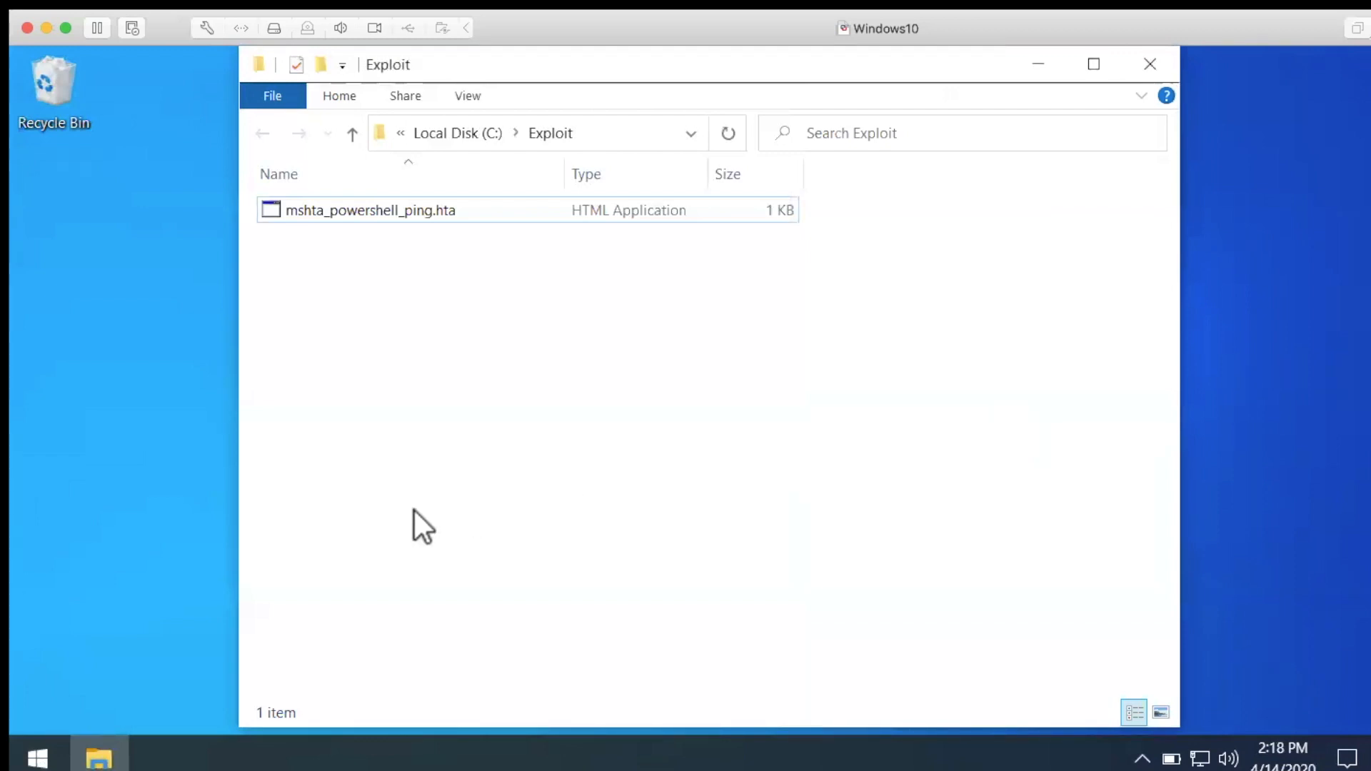
pyautogui.moveTo(329, 494)
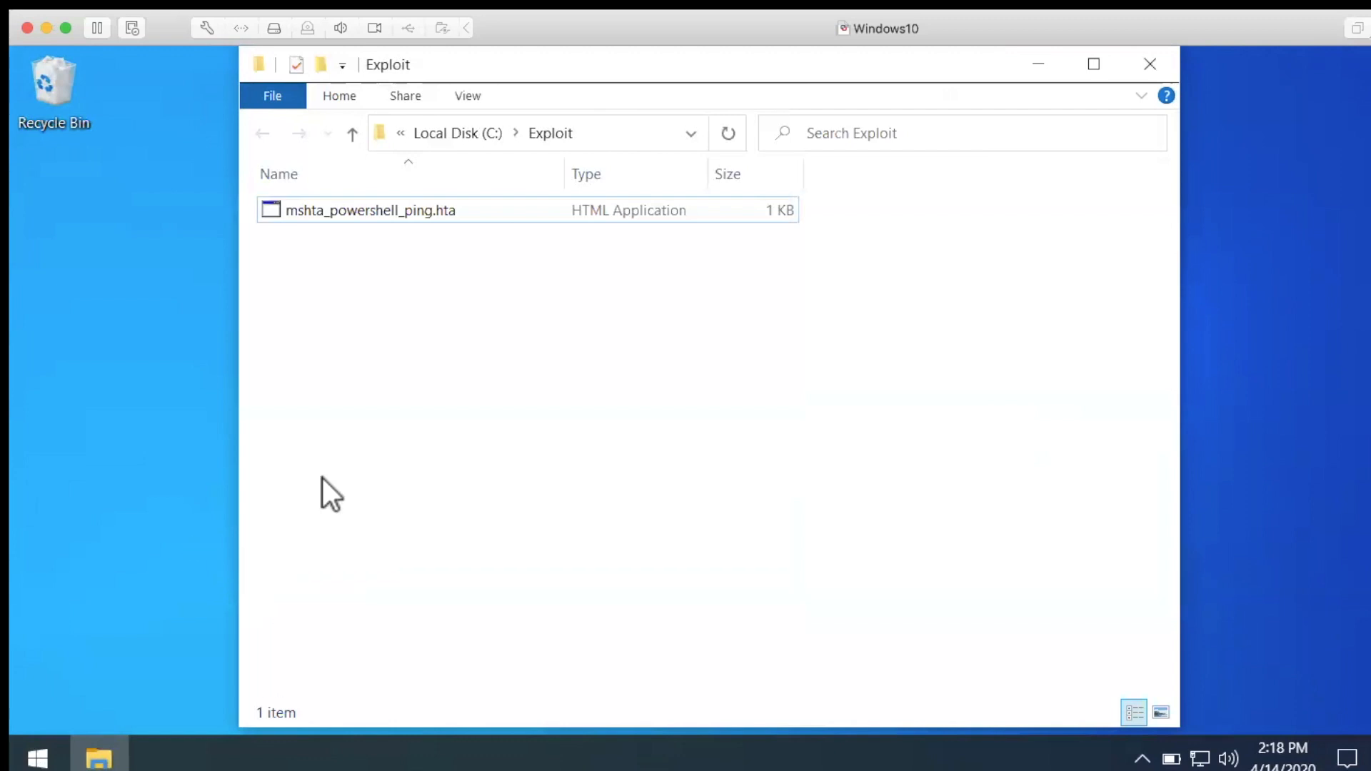
pyautogui.moveTo(433, 481)
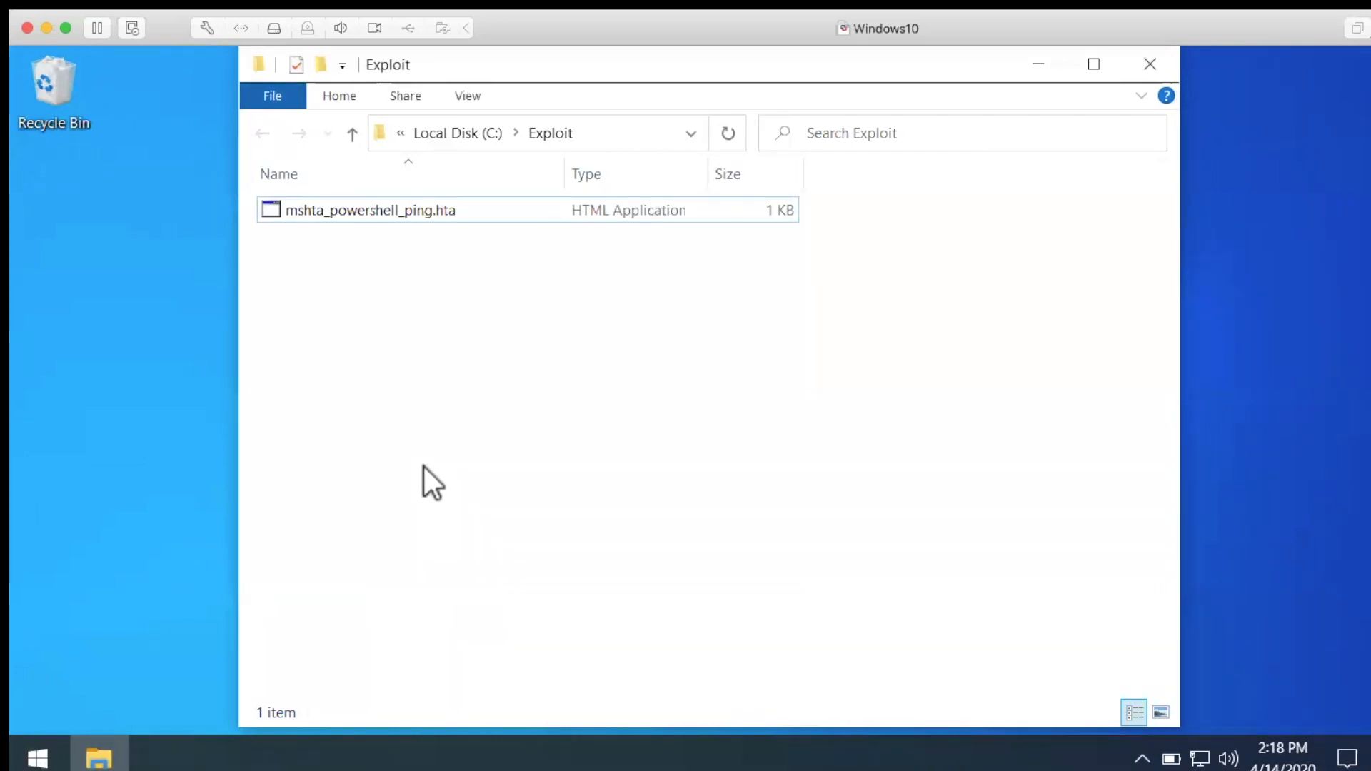
pyautogui.click(369, 210)
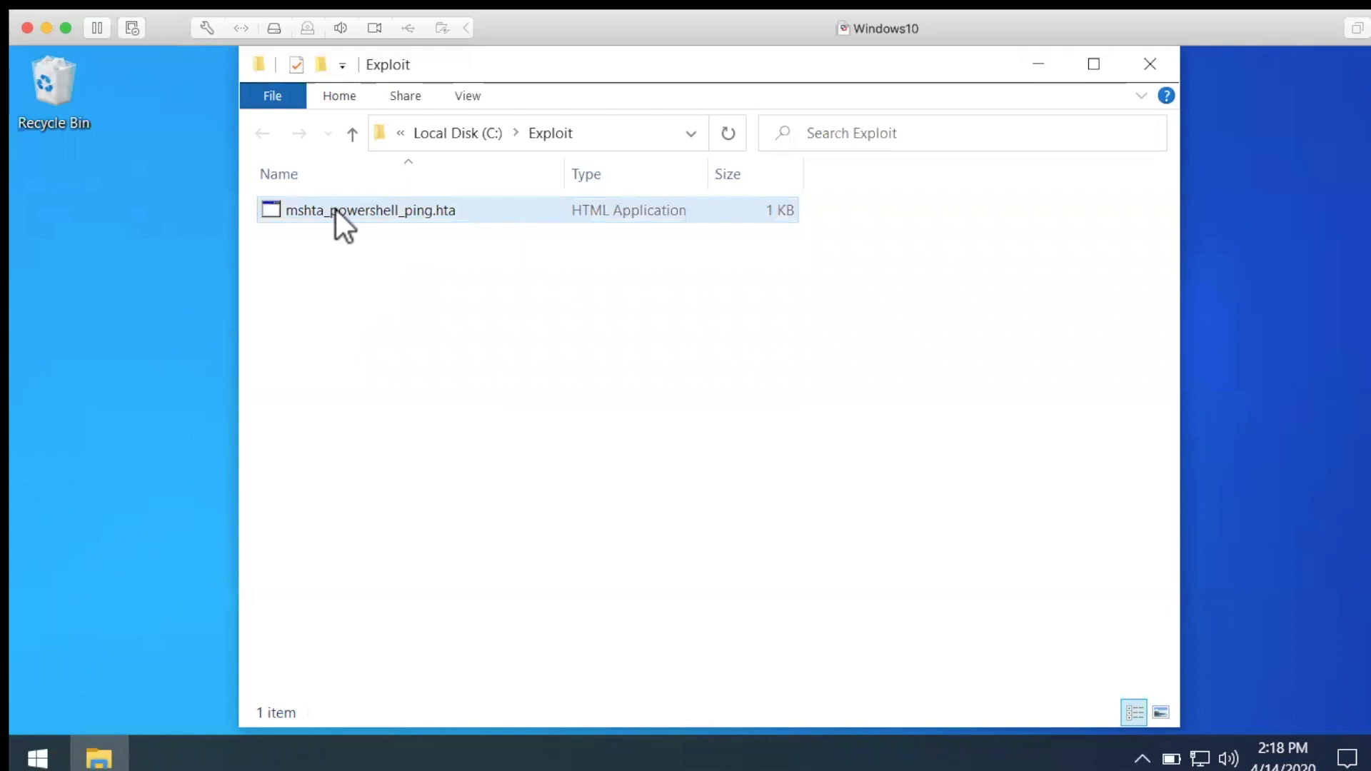
pyautogui.moveTo(463, 217)
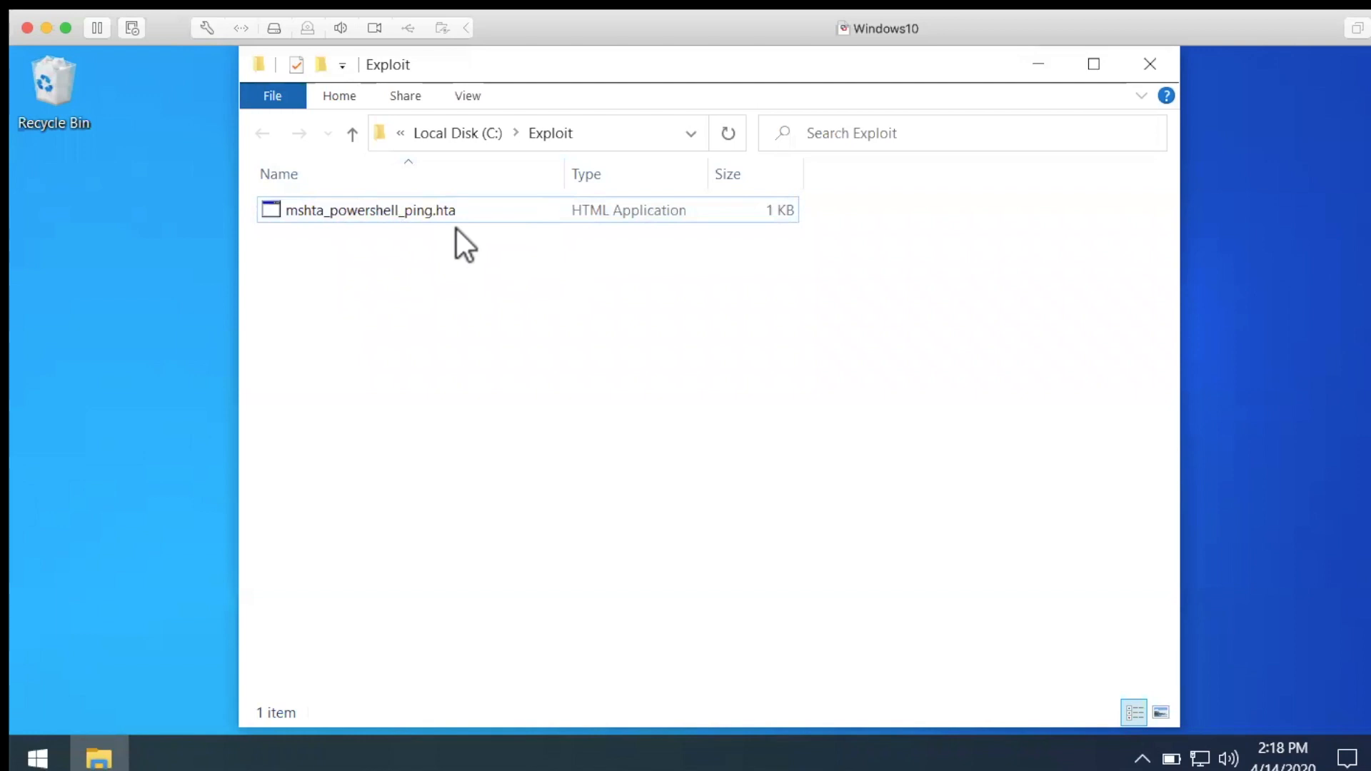
pyautogui.click(370, 210)
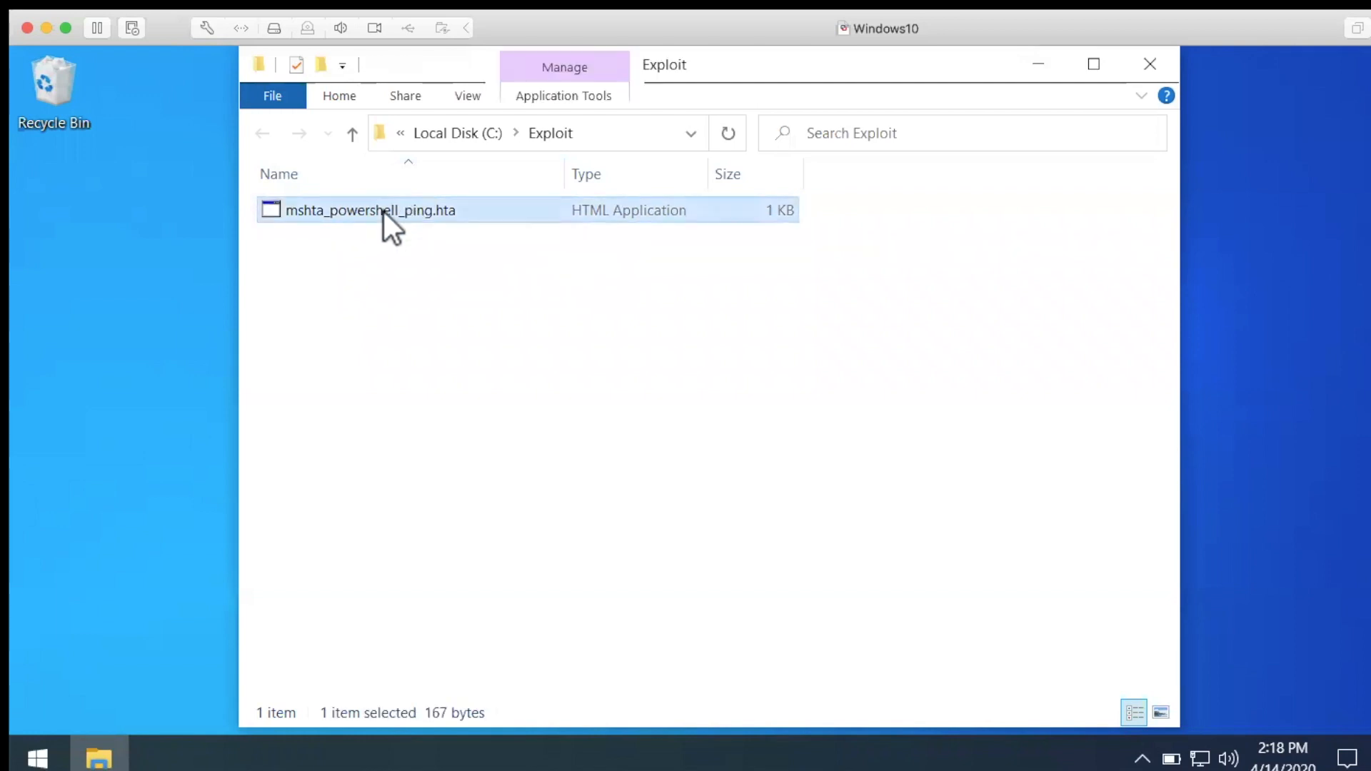
# Run mshta_powershell_ping.hta under the LotL rules and get the 'blocked by your system administrator' notice.
pyautogui.doubleClick(369, 210)
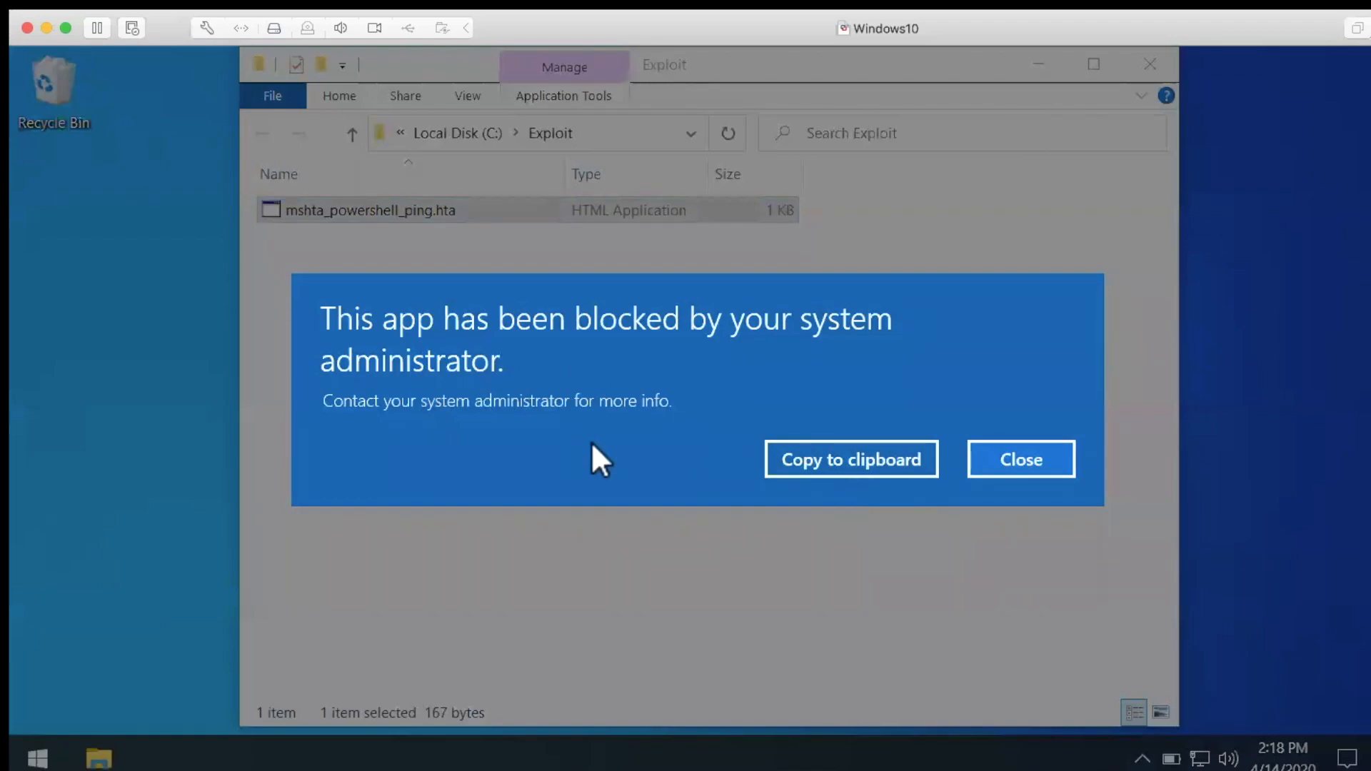
pyautogui.moveTo(694, 465)
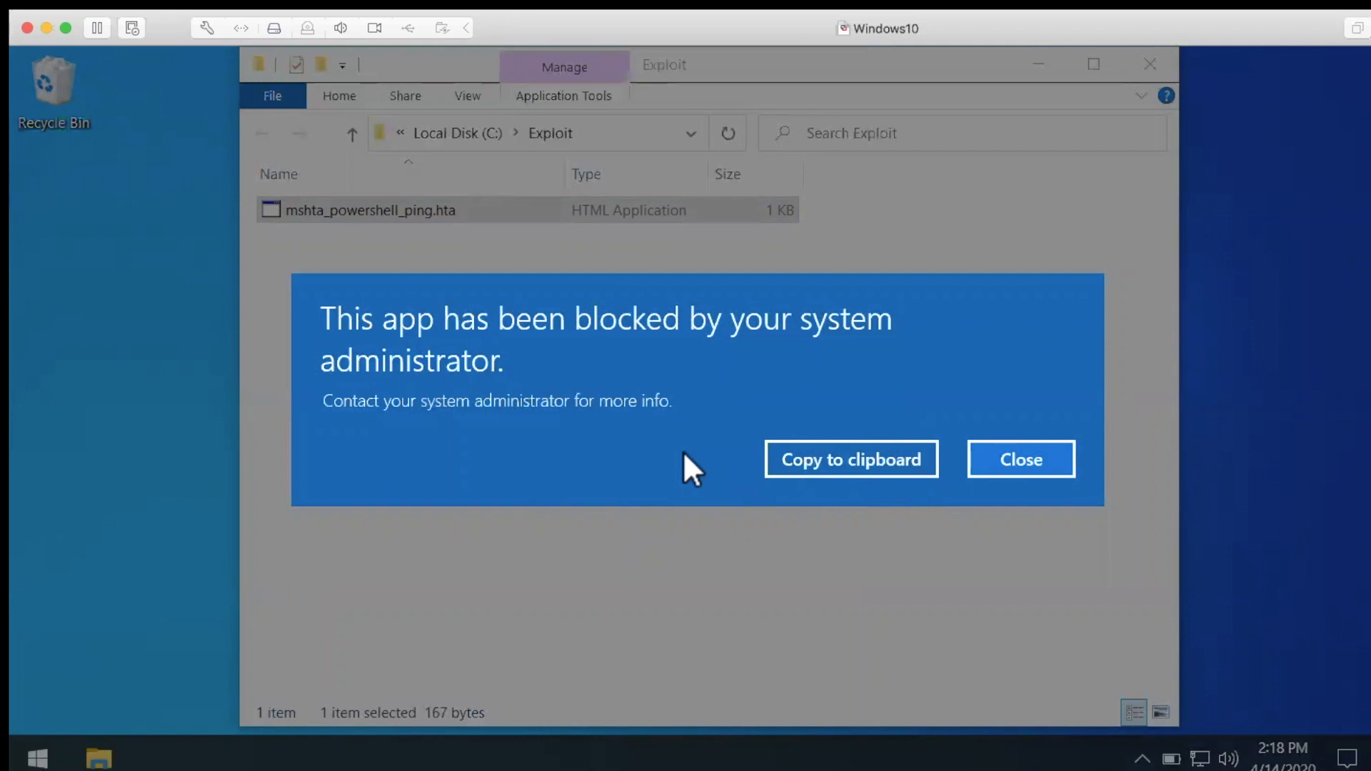
pyautogui.moveTo(584, 480)
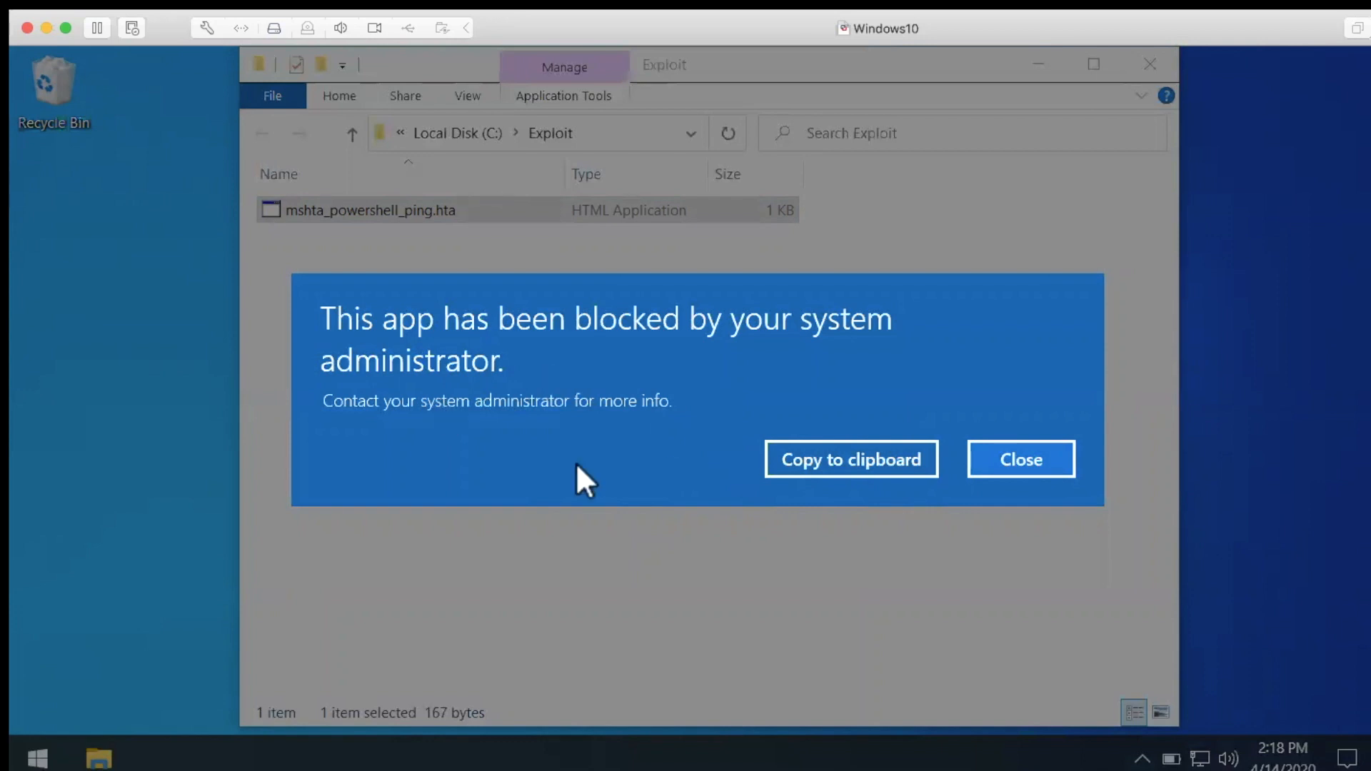
pyautogui.moveTo(579, 434)
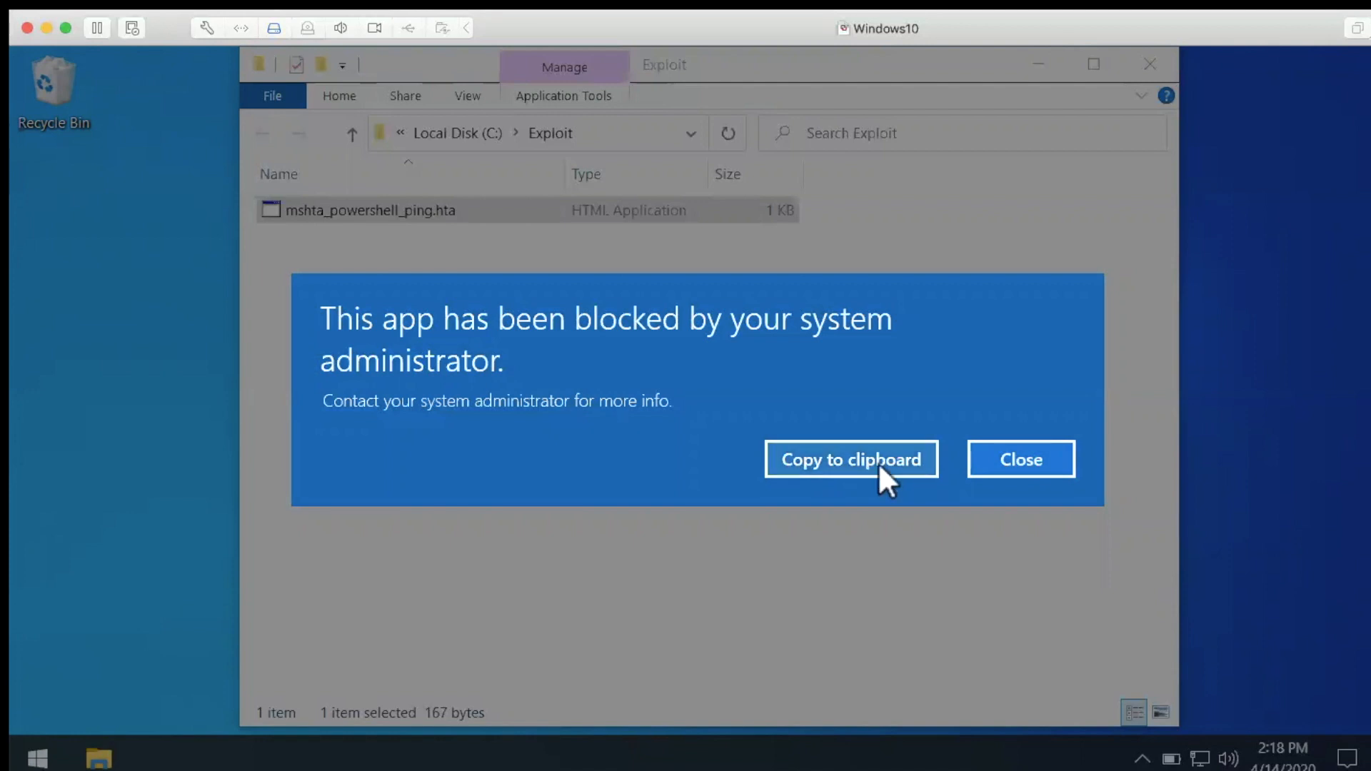
pyautogui.moveTo(1020, 458)
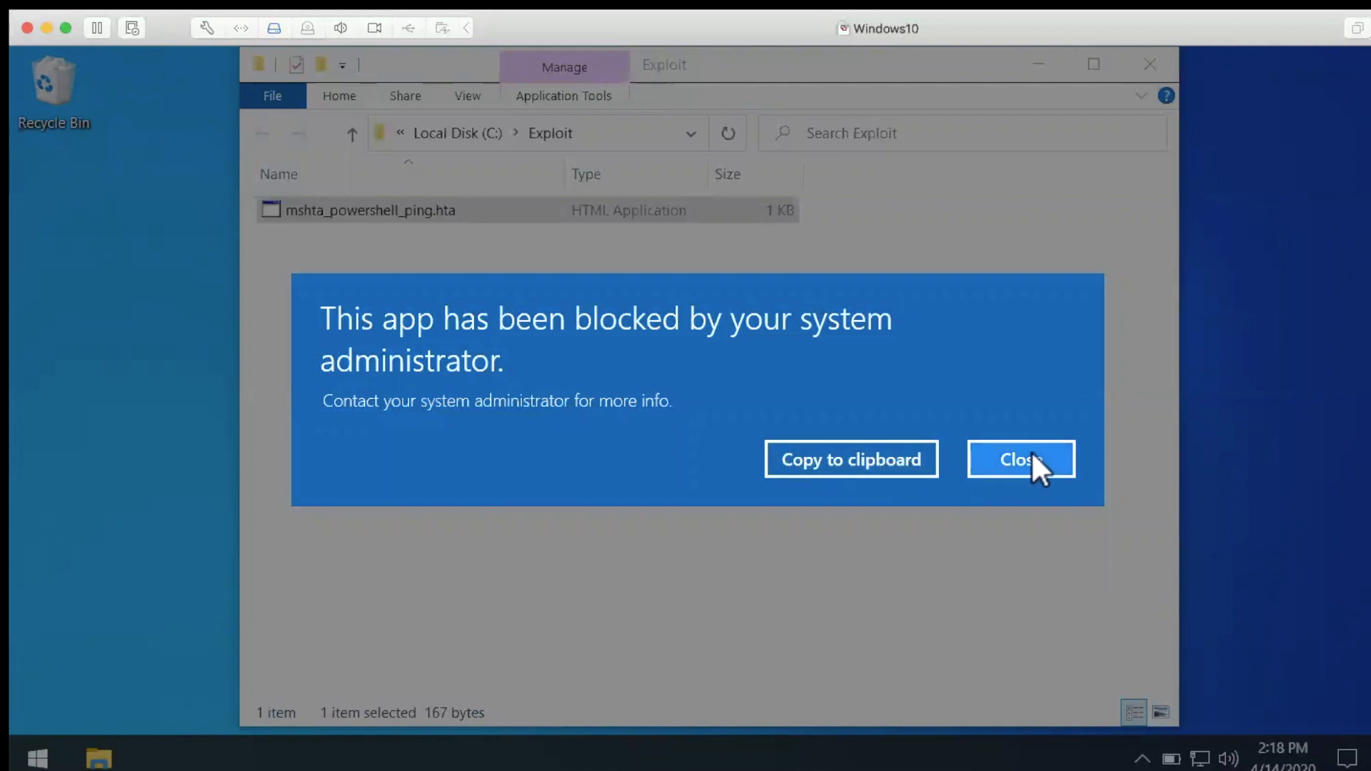
pyautogui.click(1020, 458)
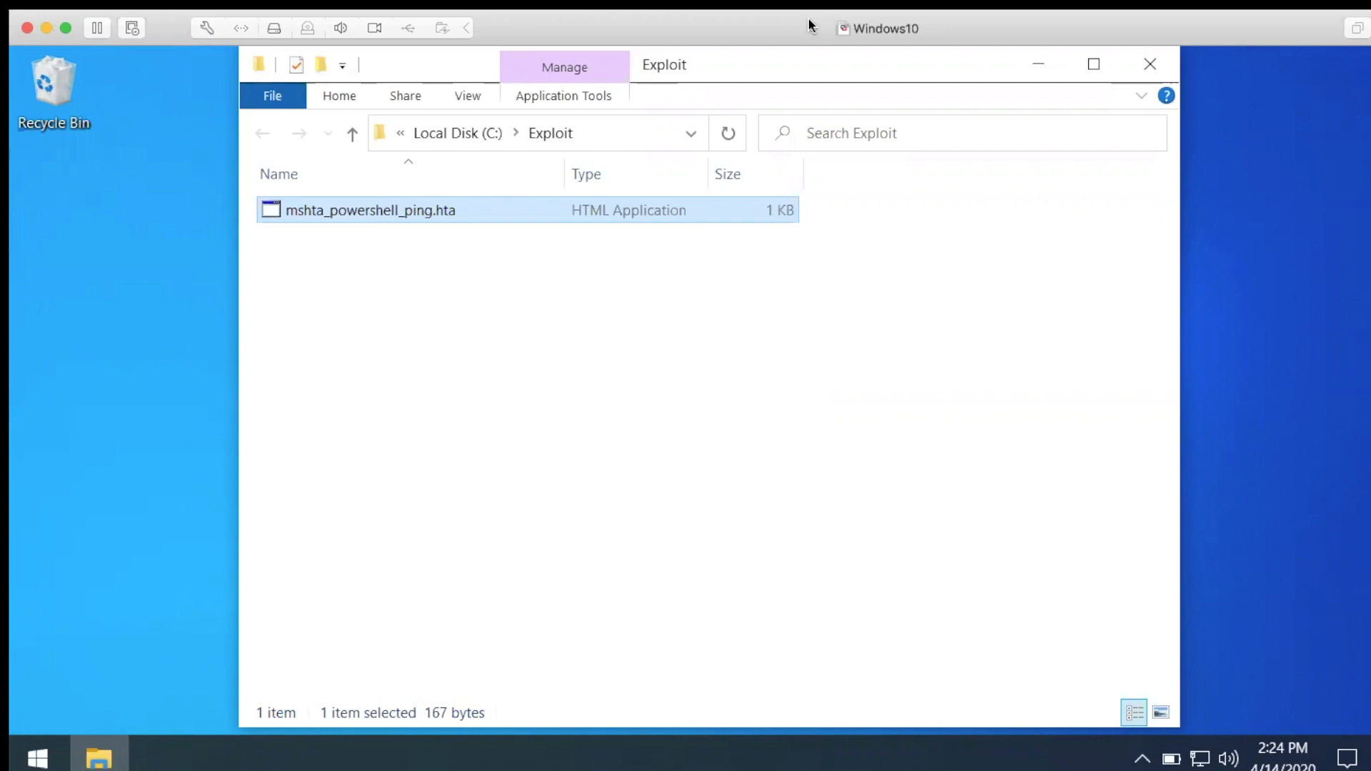
pyautogui.doubleClick(370, 210)
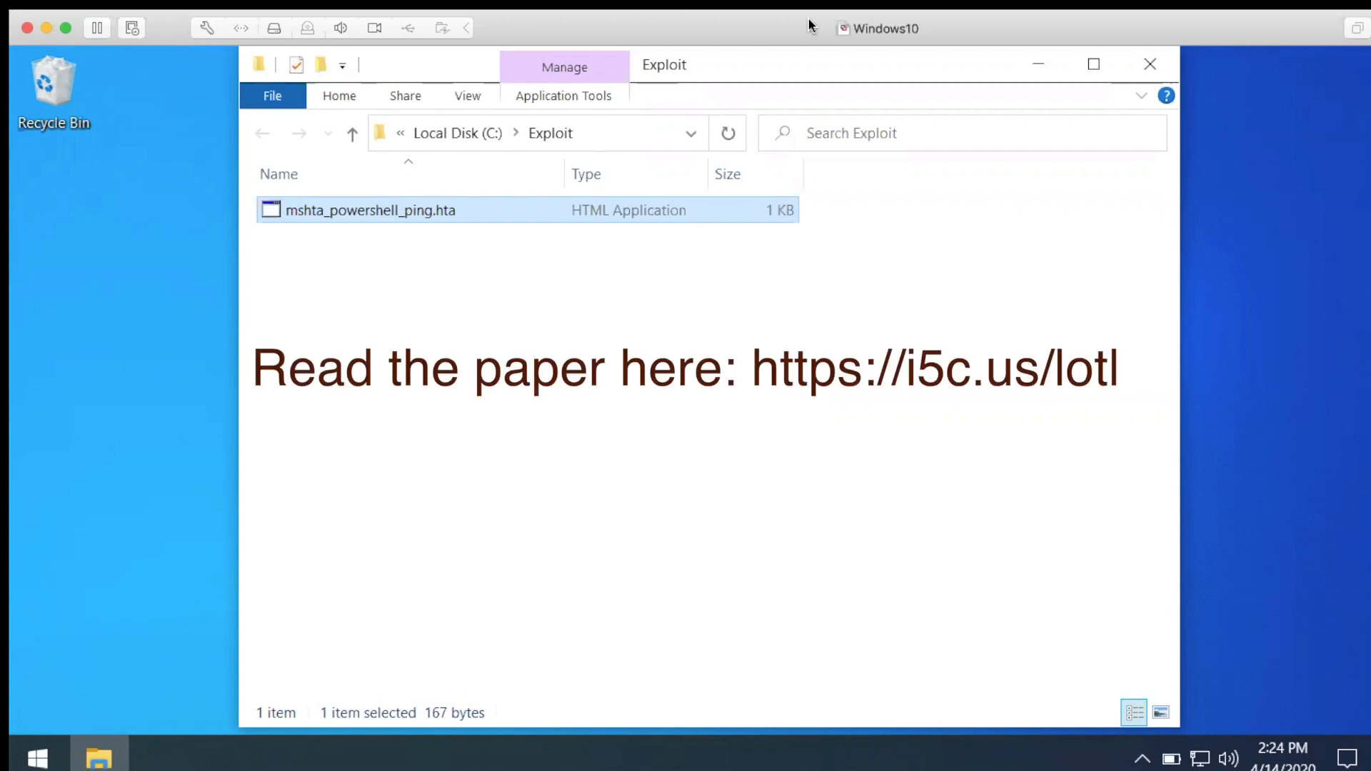